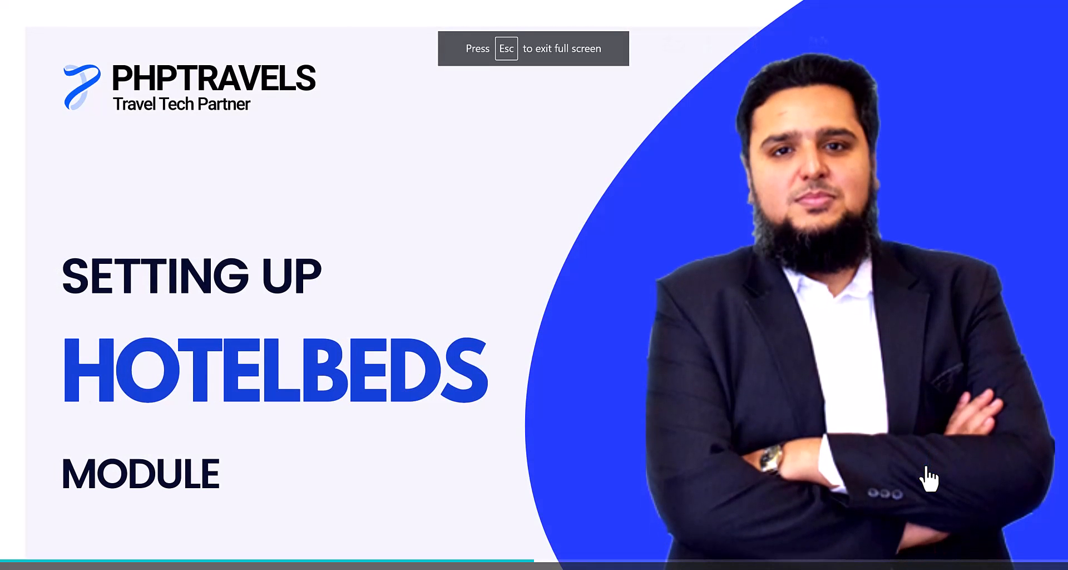
Exit the full-screen Canva slideshow back to the editor on the About Hotelbeds.com slide
key(Escape)
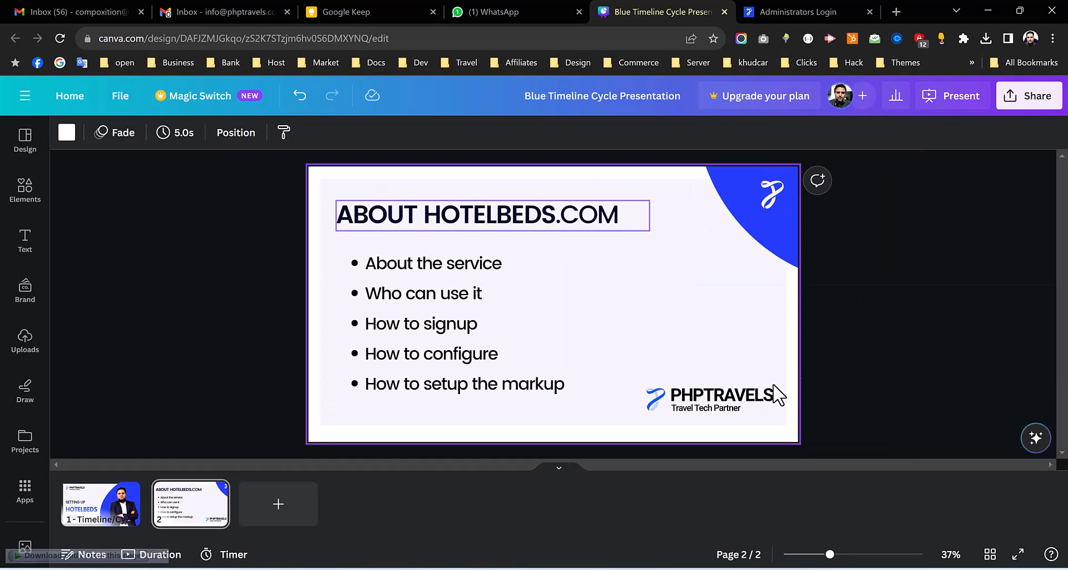
Search Google for 'hotelbeds about' in a new tab and scan the results for the corporate site
click(896, 11)
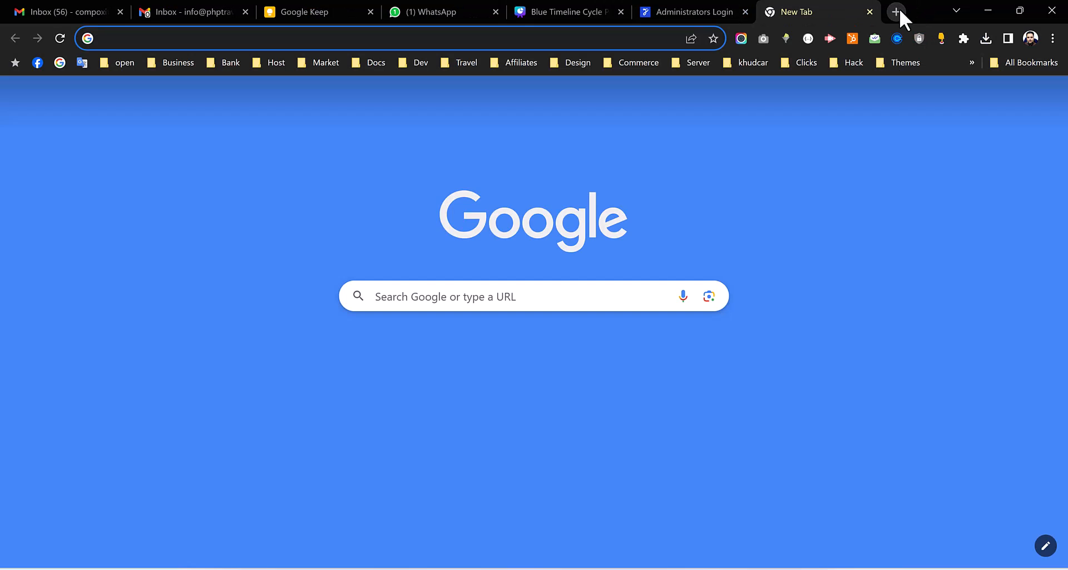
text(hotels)
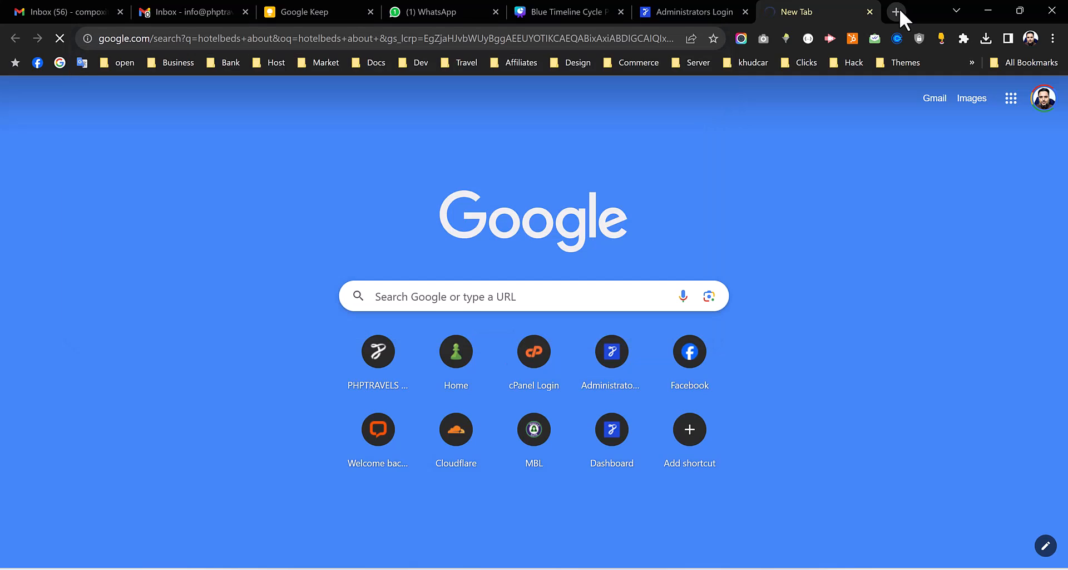
mouse_move(648, 266)
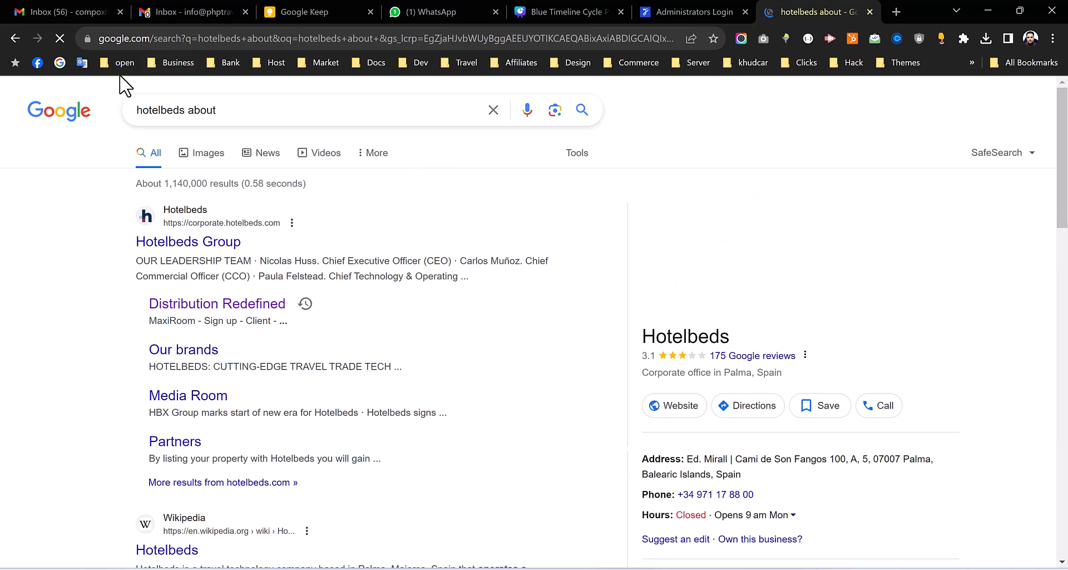
scroll(down, 3)
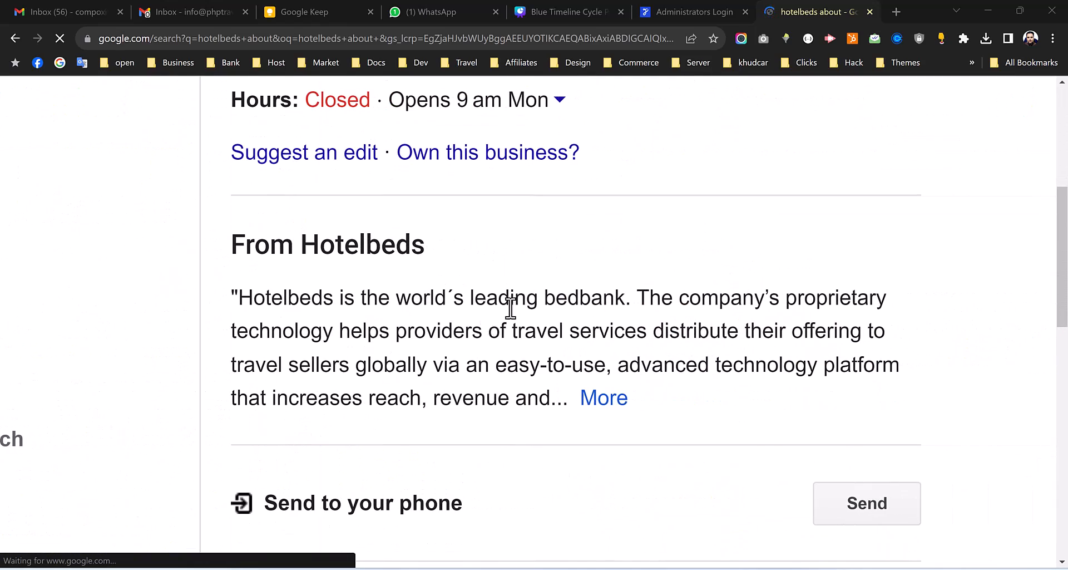
mouse_move(737, 331)
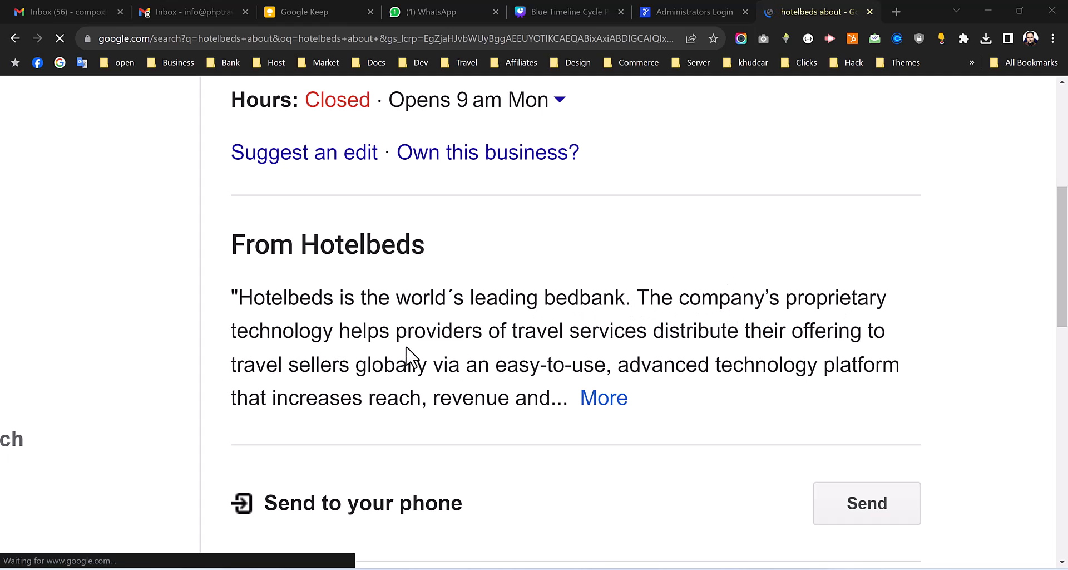
mouse_move(625, 347)
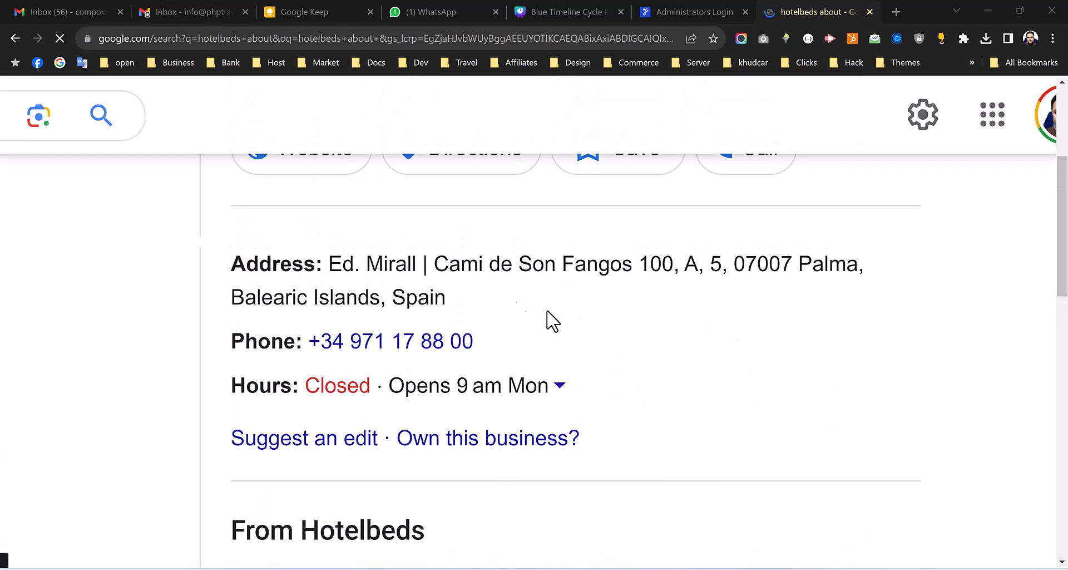
drag(369, 297, 446, 297)
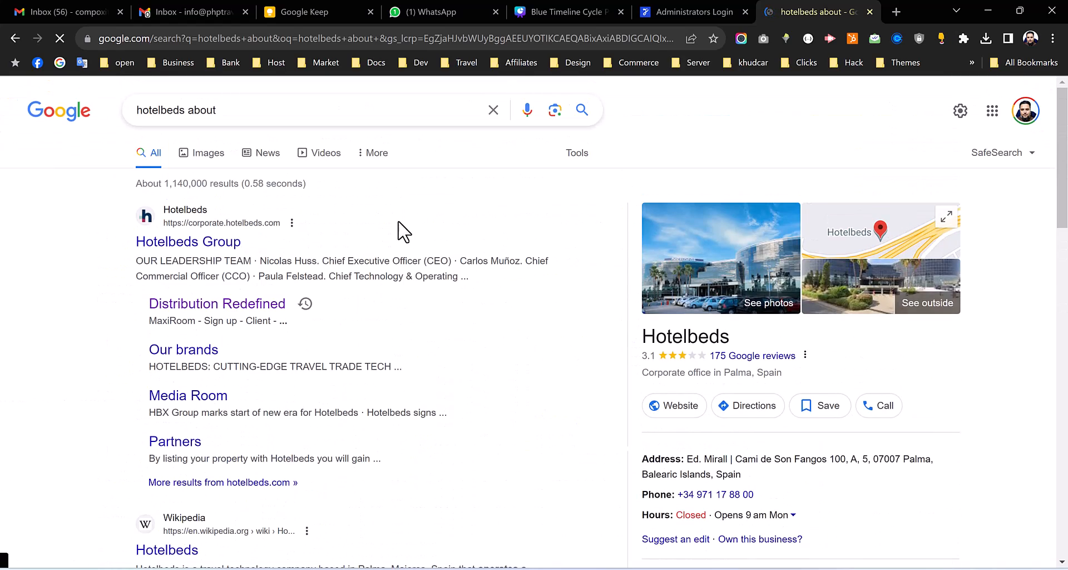
scroll(down, 3)
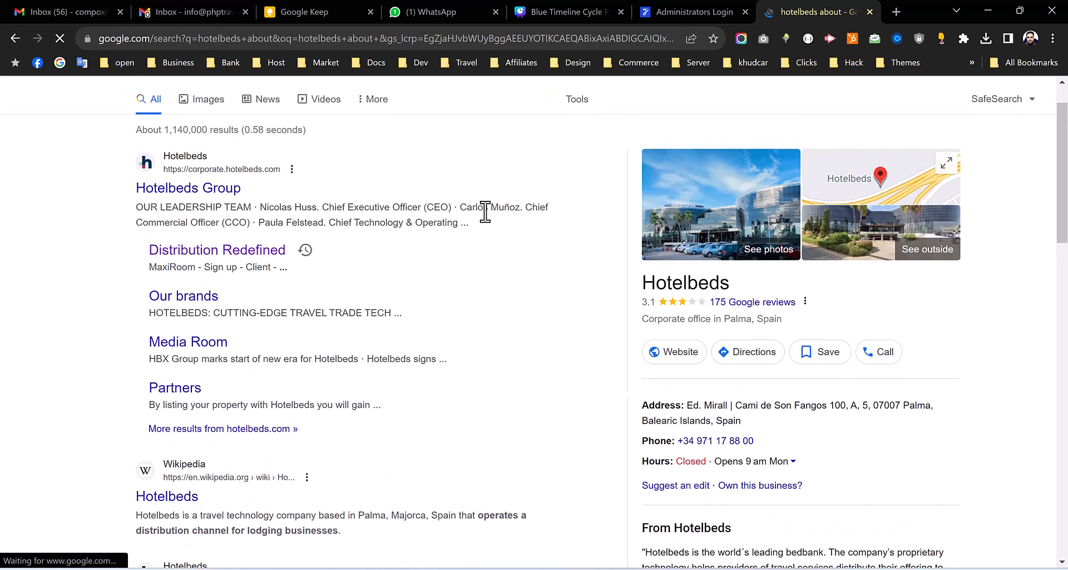
mouse_move(557, 373)
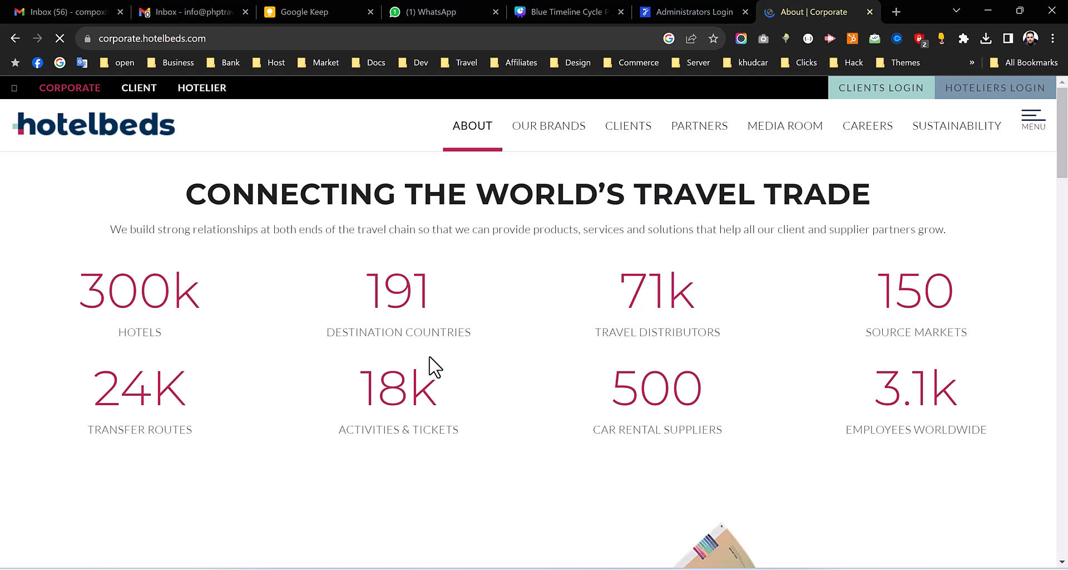
scroll(down, 3)
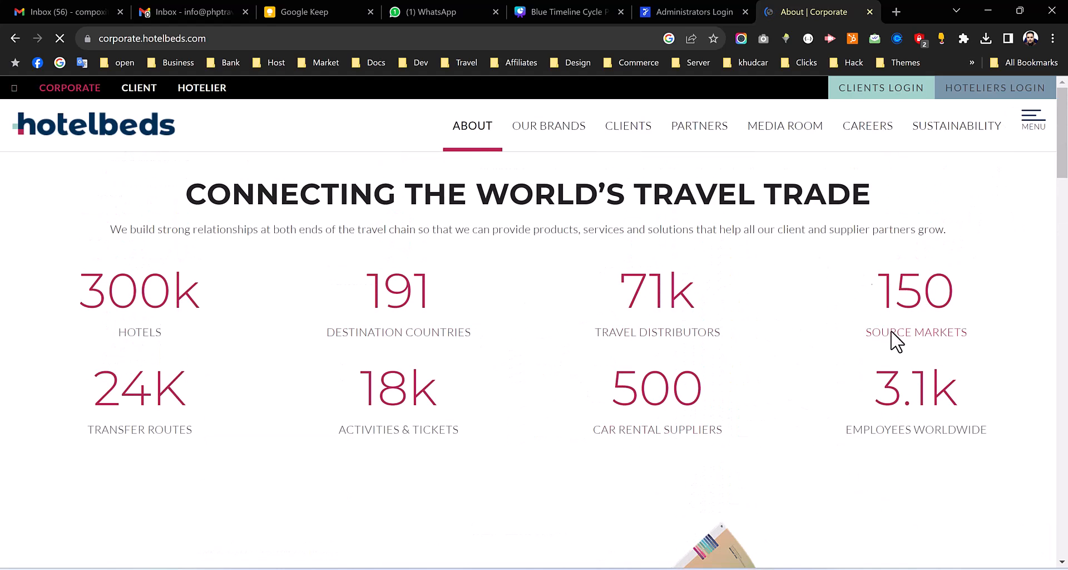
scroll(down, 3)
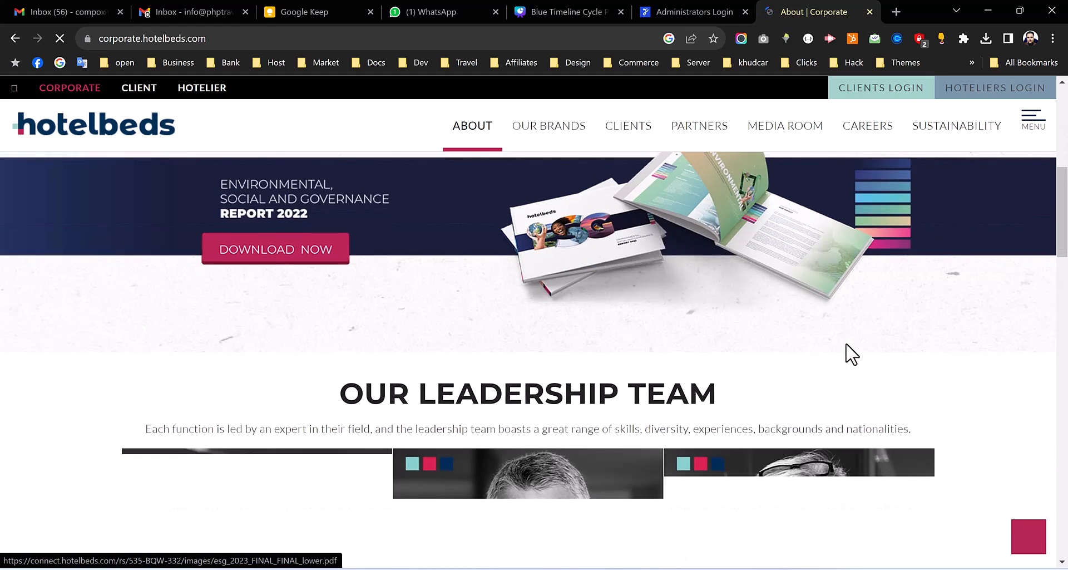
scroll(down, 3)
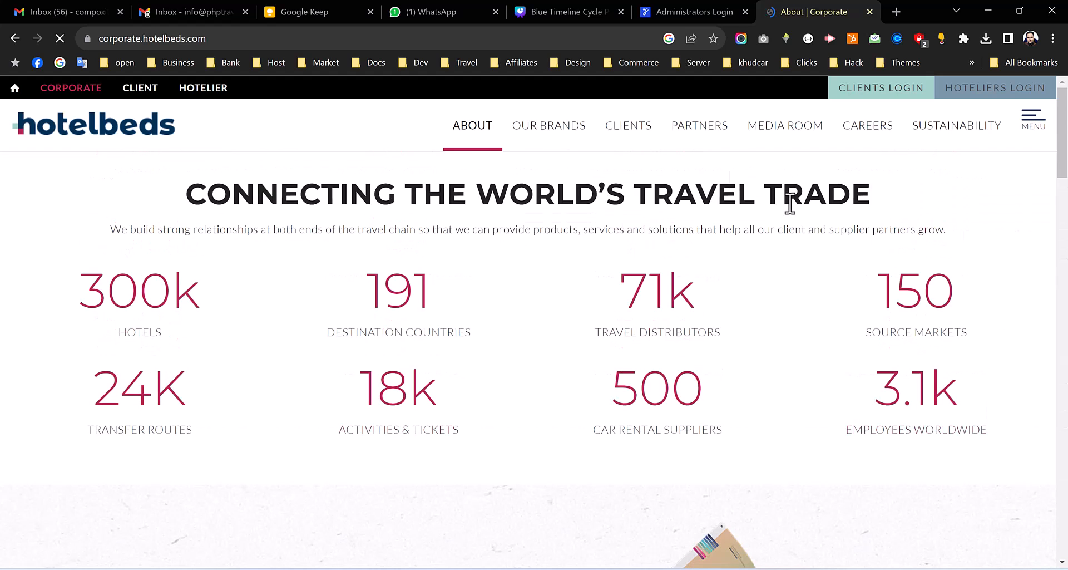
mouse_move(920, 395)
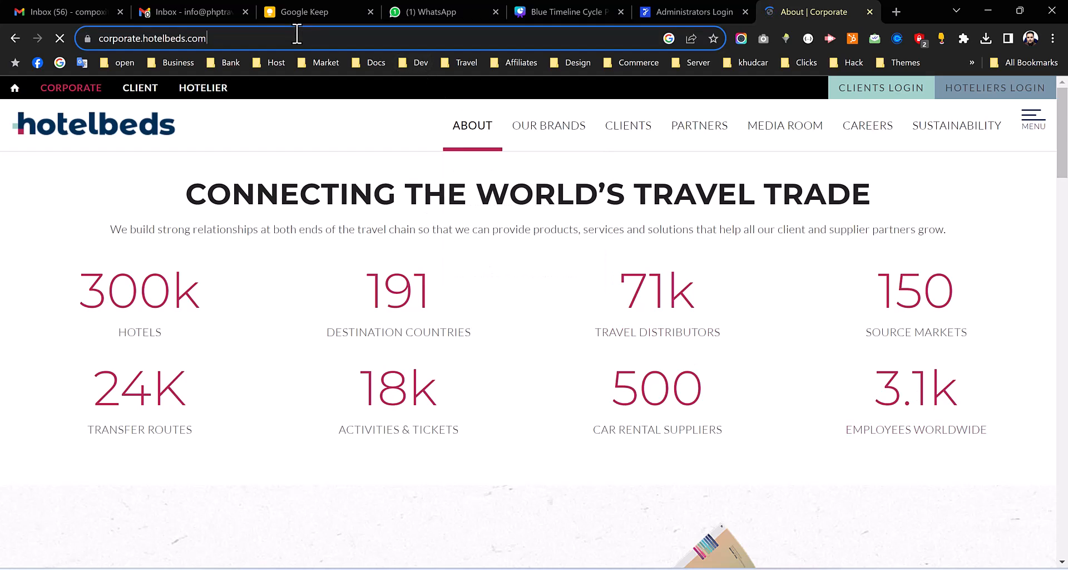
Find and open the Hotelbeds developer site from a browser search and look over its home page
text(devee)
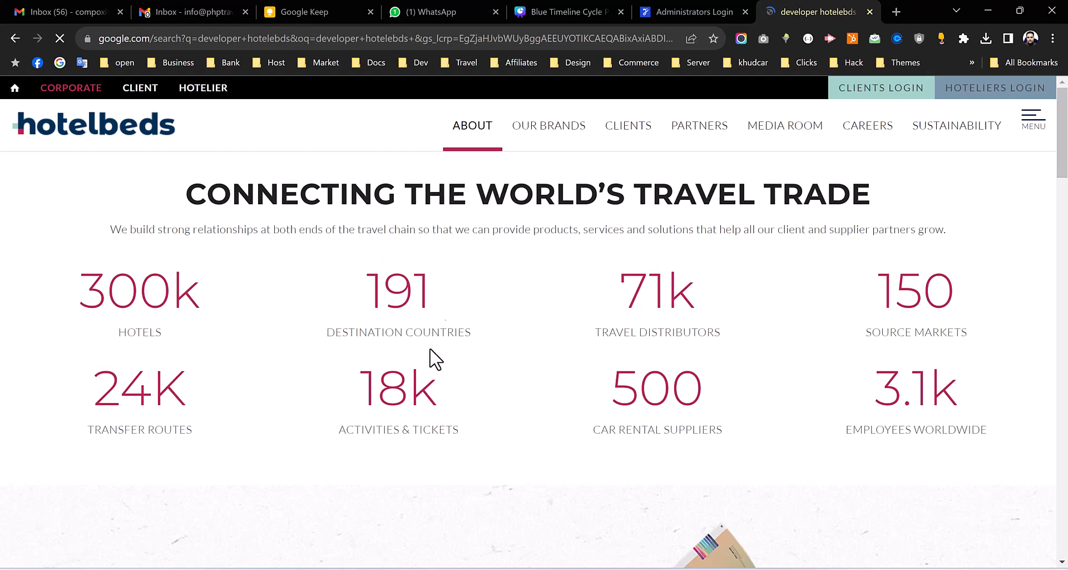
click(15, 38)
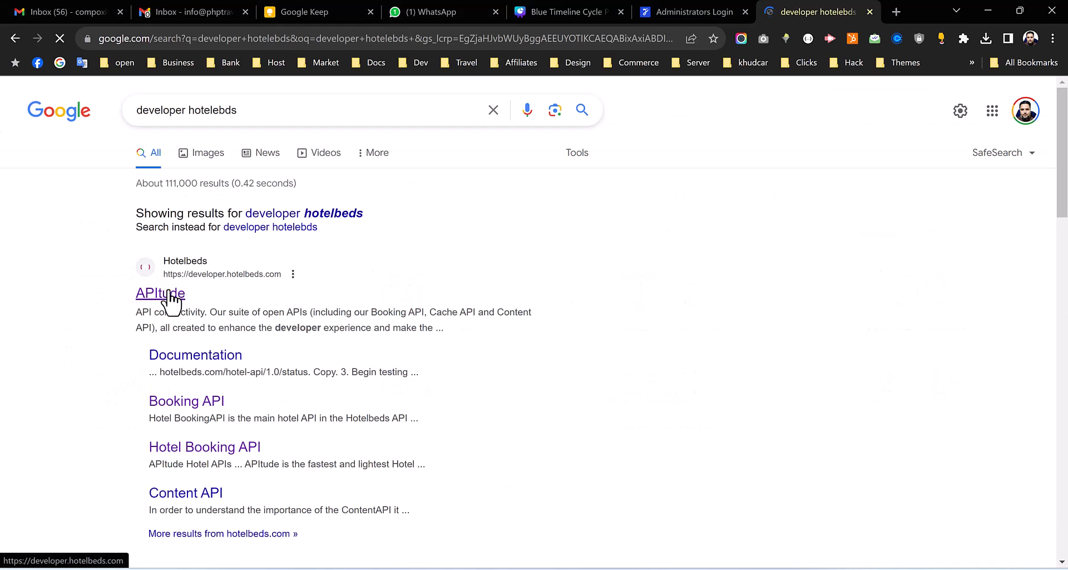
click(160, 293)
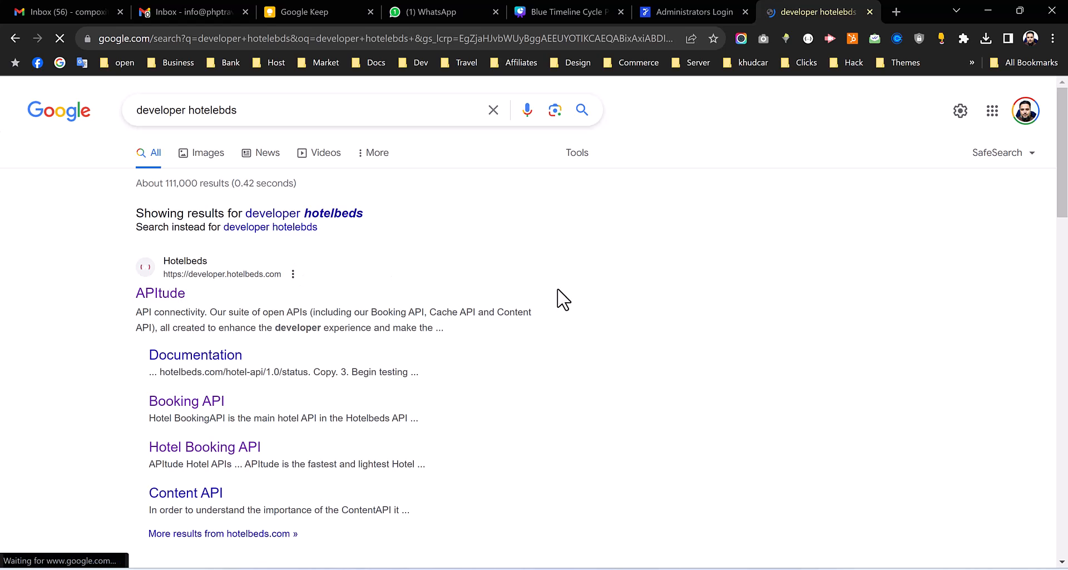
click(160, 293)
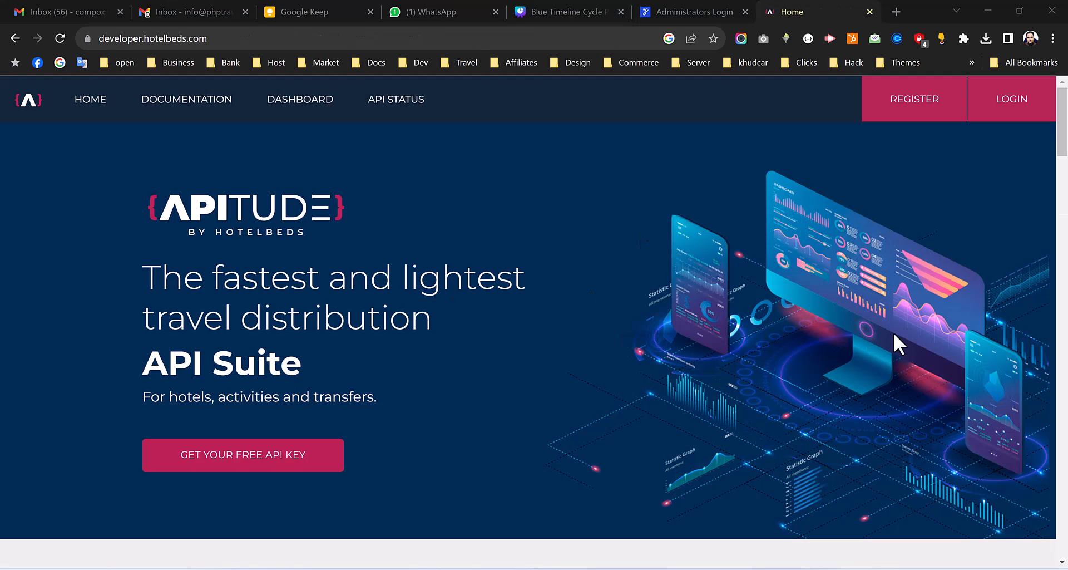
scroll(down, 3)
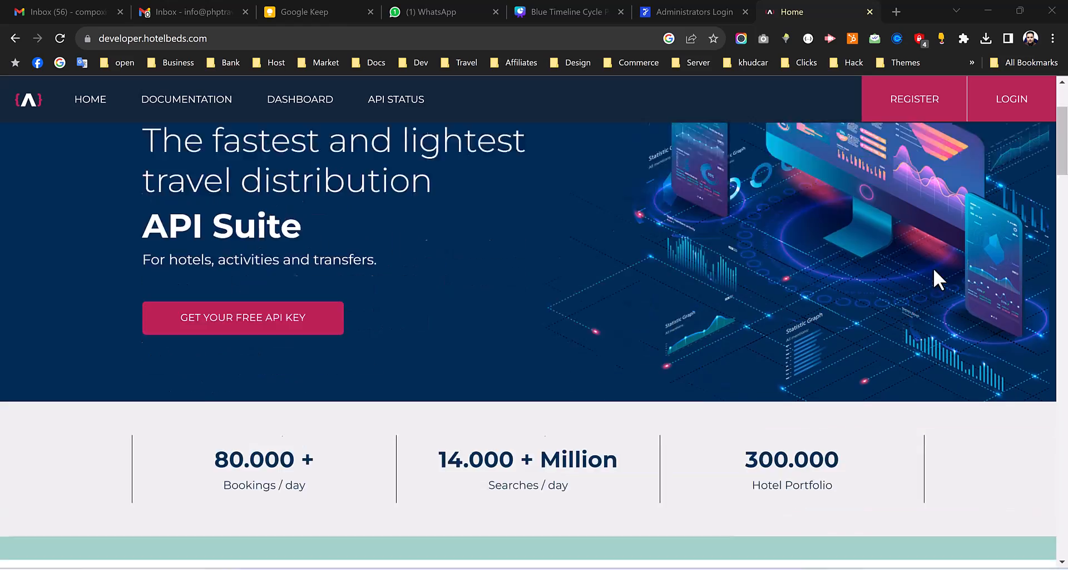
scroll(down, 3)
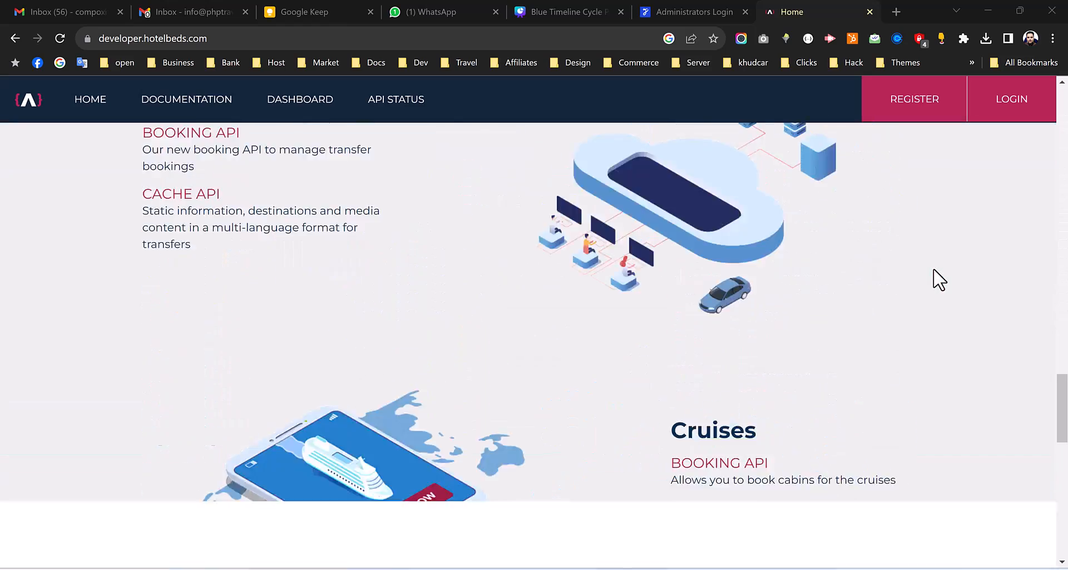
scroll(up, 3)
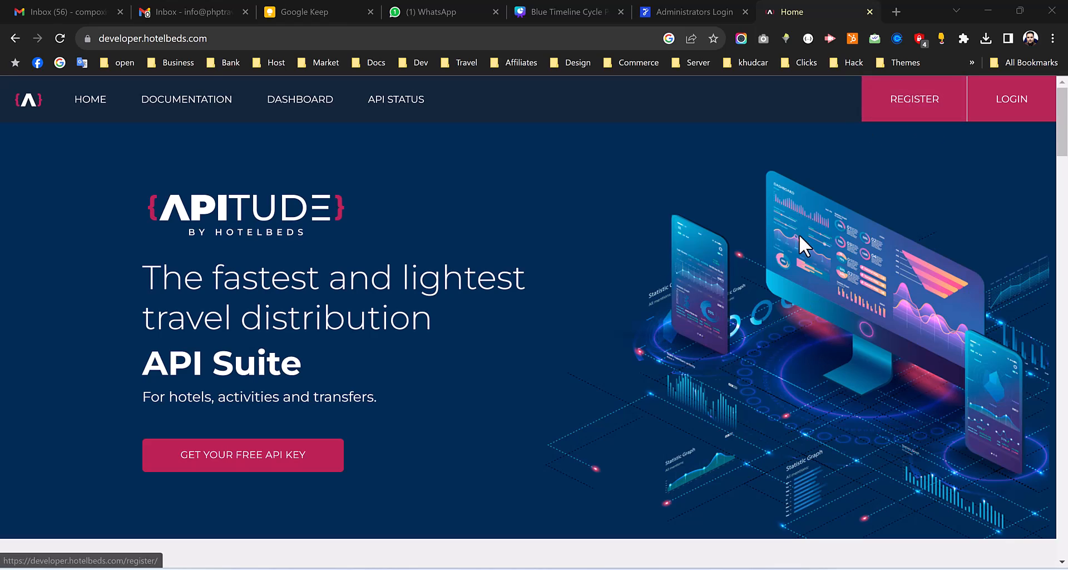
mouse_move(830, 298)
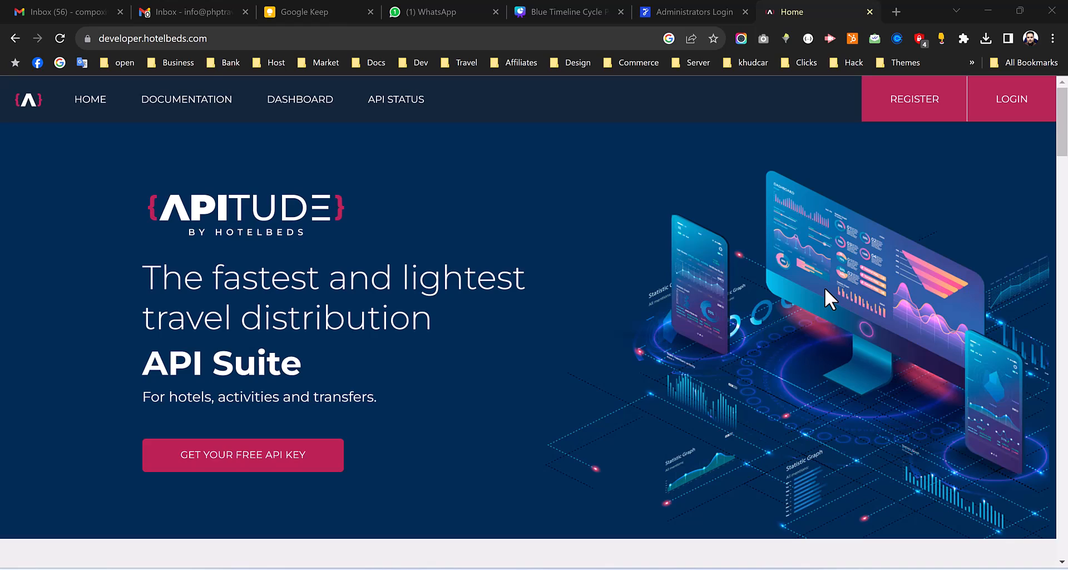
mouse_move(969, 285)
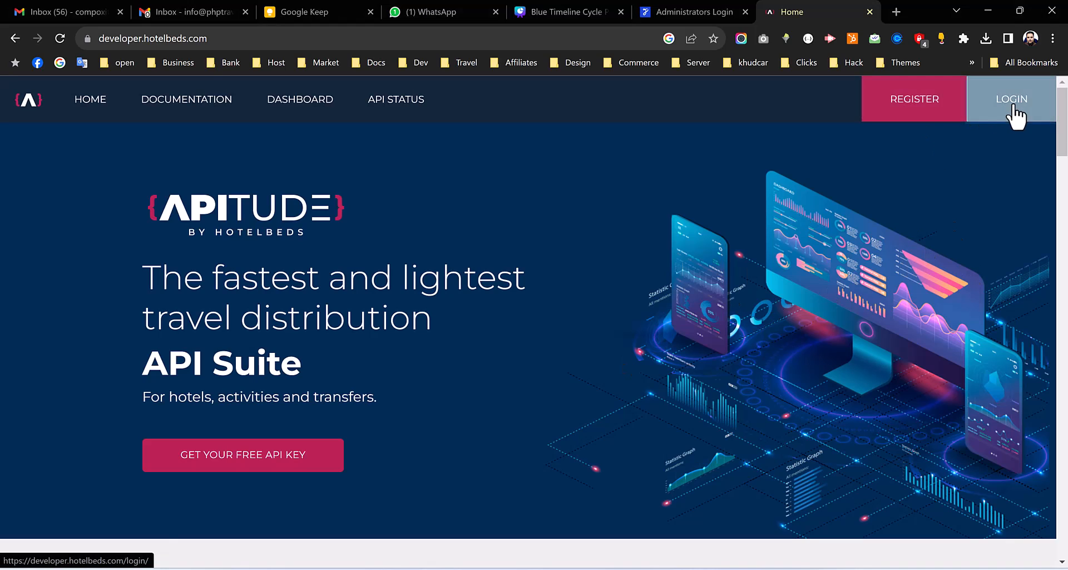
Sign in to the Hotelbeds developer portal with the saved username and password, reaching My API Keys
click(1011, 99)
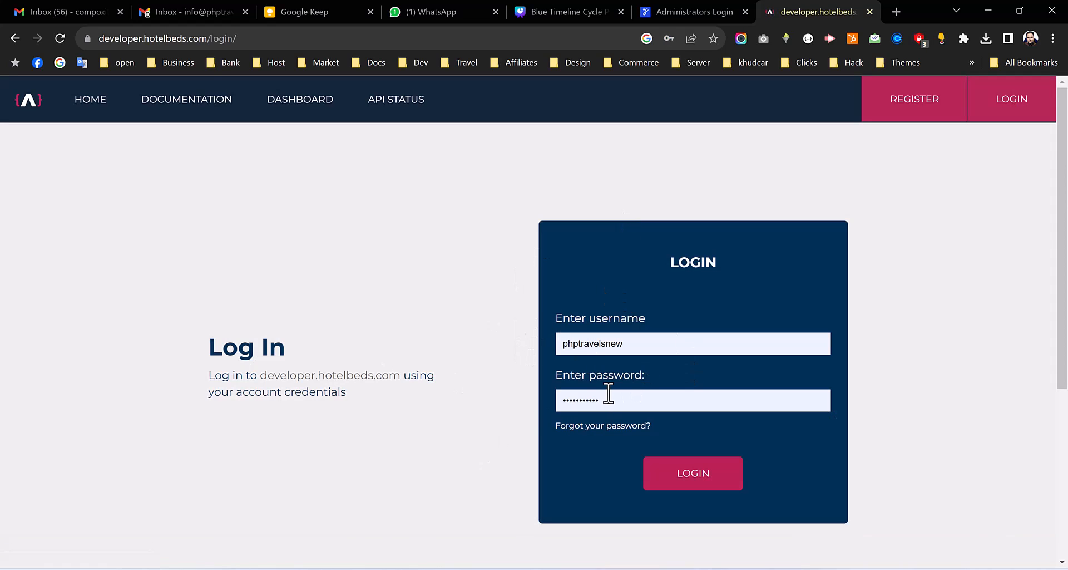
click(693, 473)
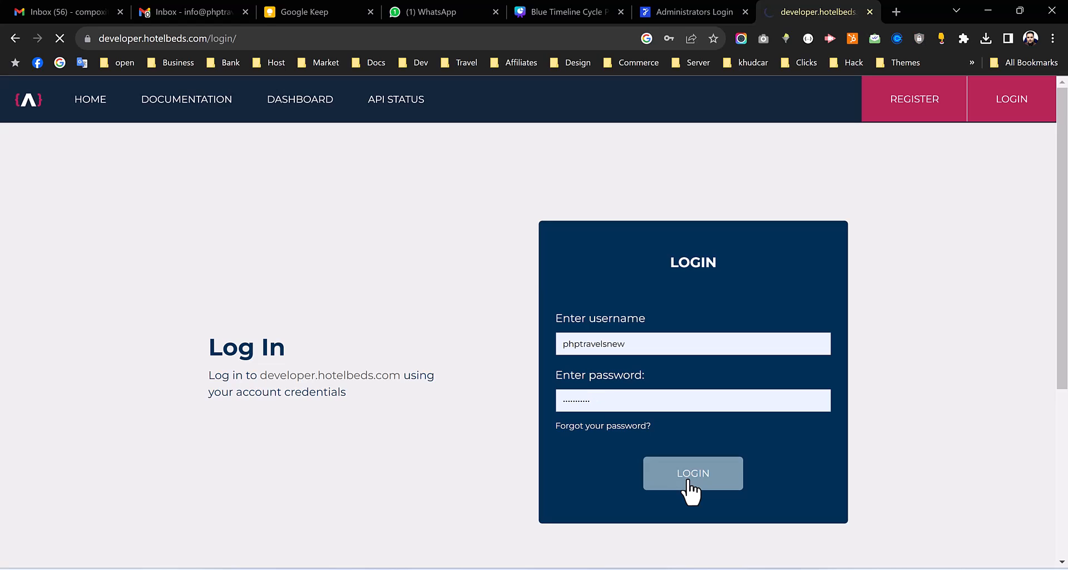
click(692, 473)
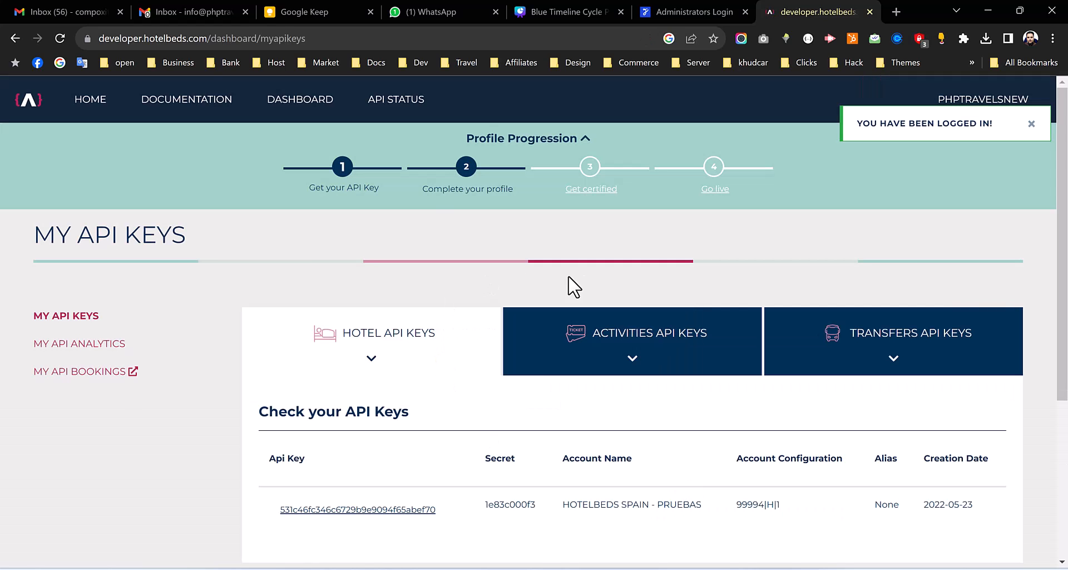
mouse_move(76, 362)
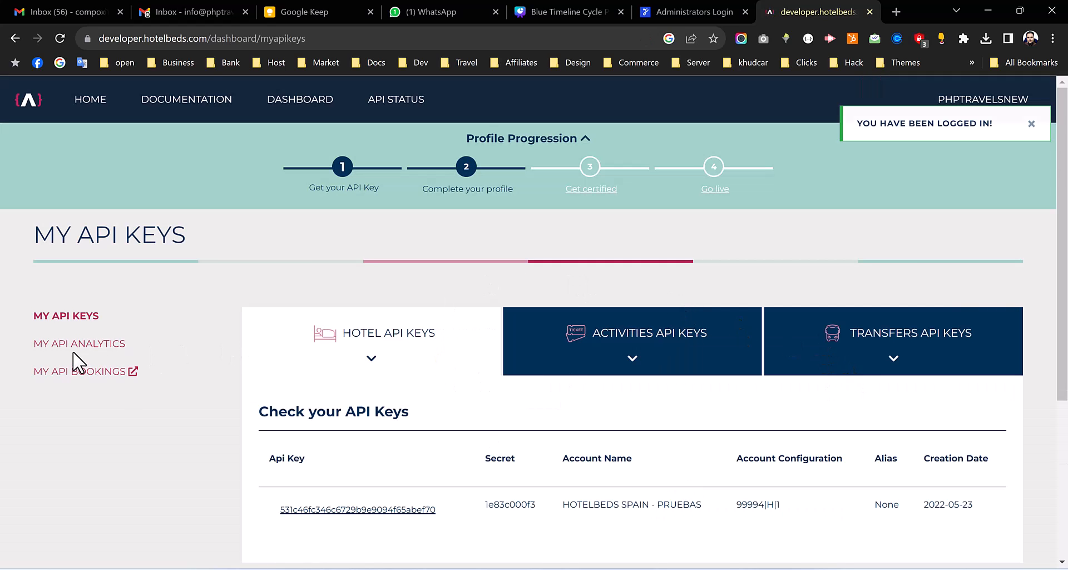
Dismiss the login notice, open the hotel API key's details and select the full Apikey value
click(1031, 124)
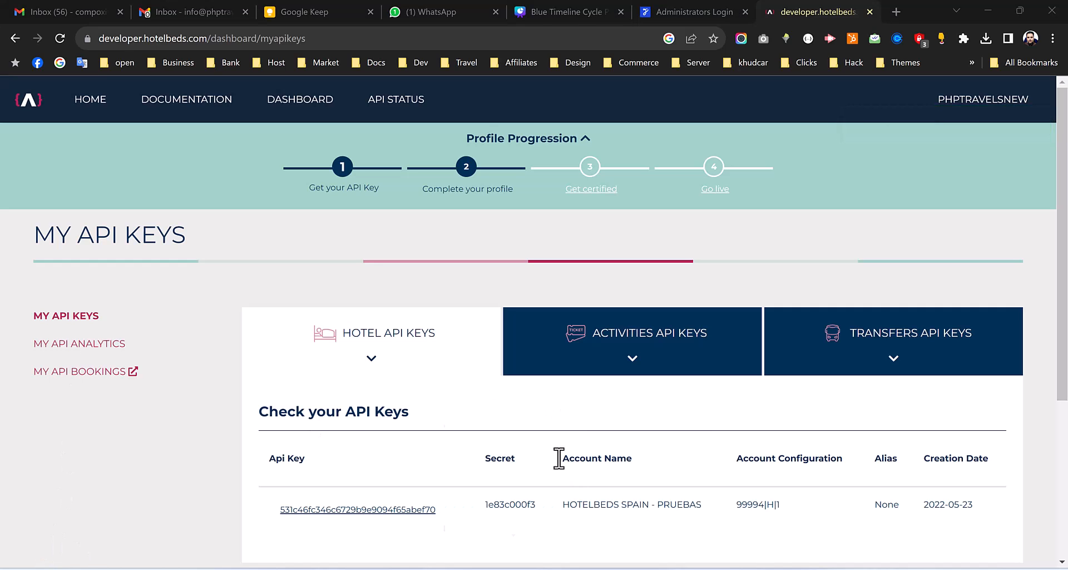
scroll(down, 3)
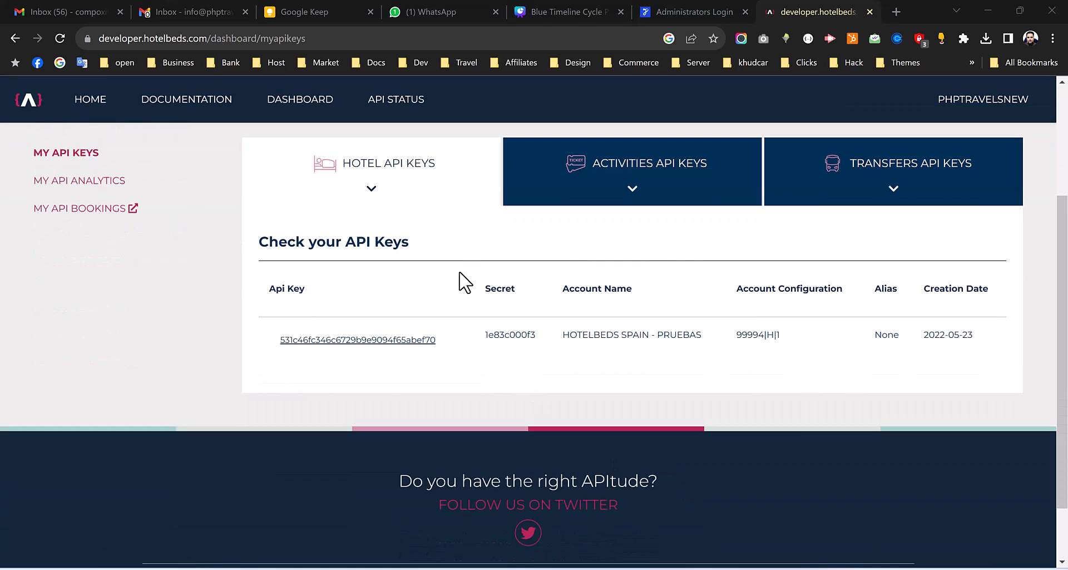
scroll(down, 3)
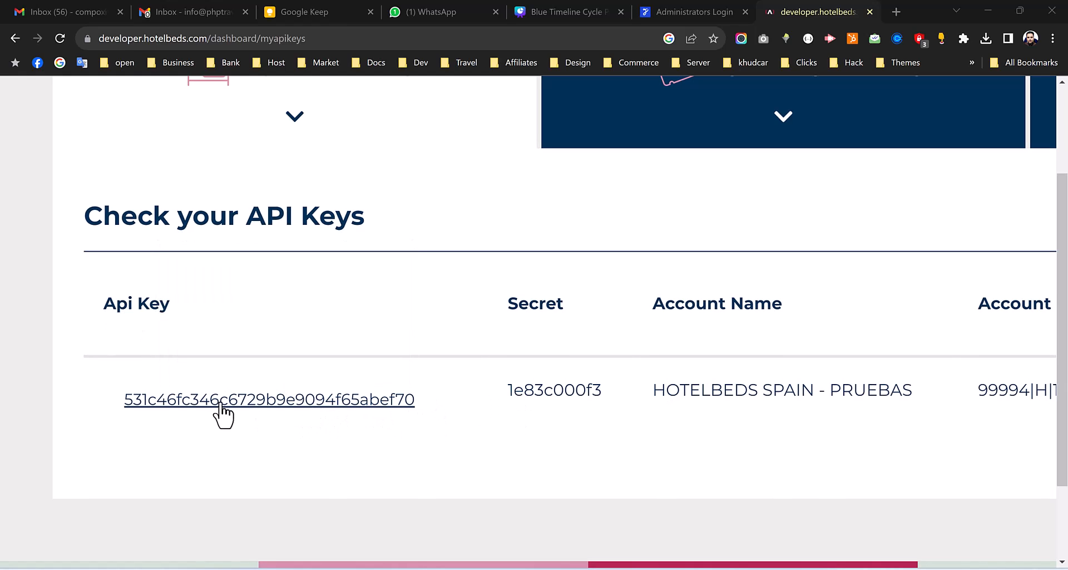
scroll(right, 3)
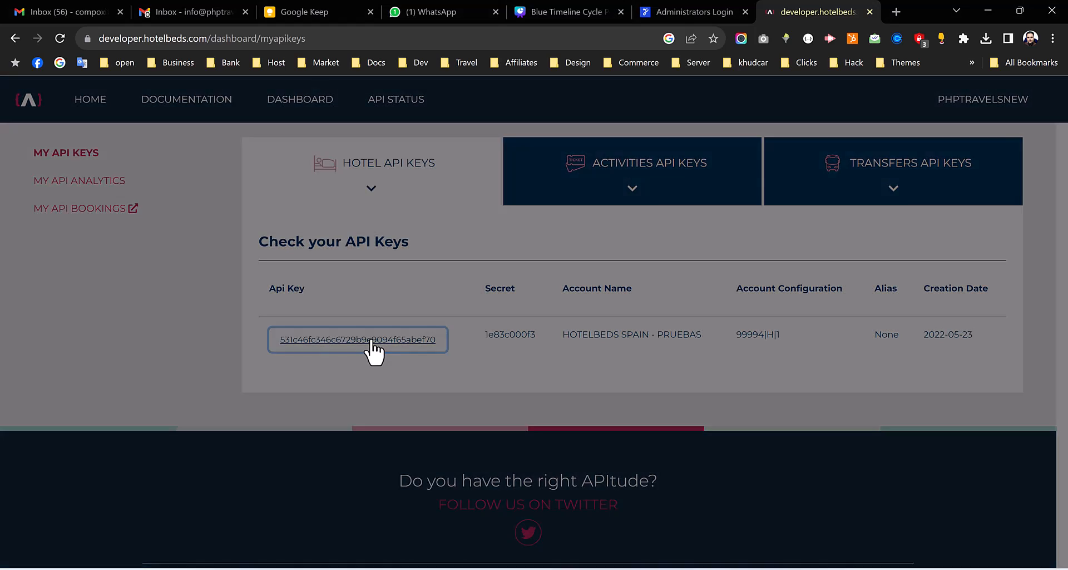
click(358, 339)
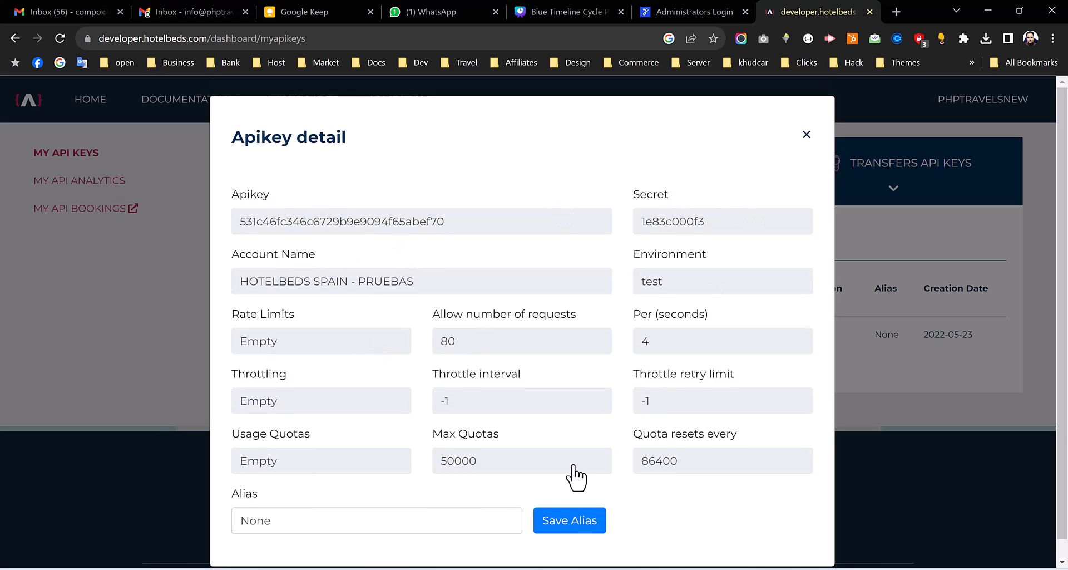
triple_click(341, 221)
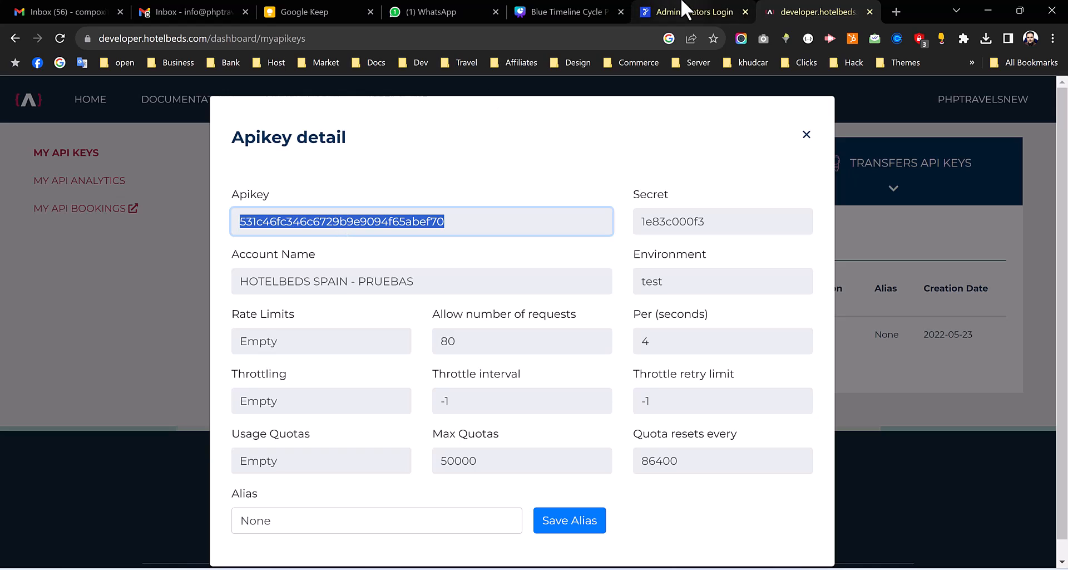
Log in to PHPTRAVELS Admin with the saved administrator email and password, reaching the dashboard
click(691, 11)
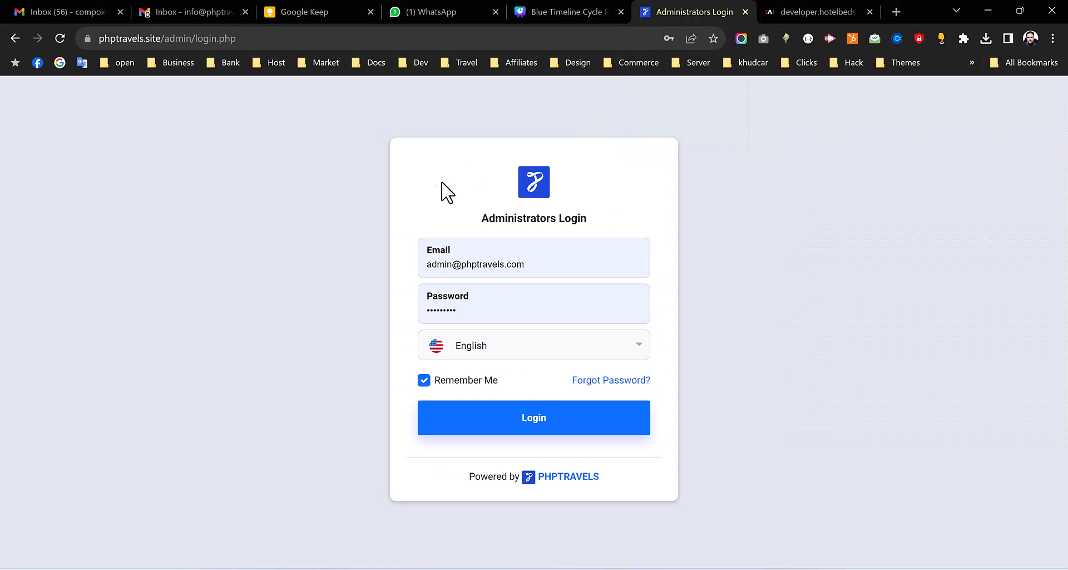
click(533, 417)
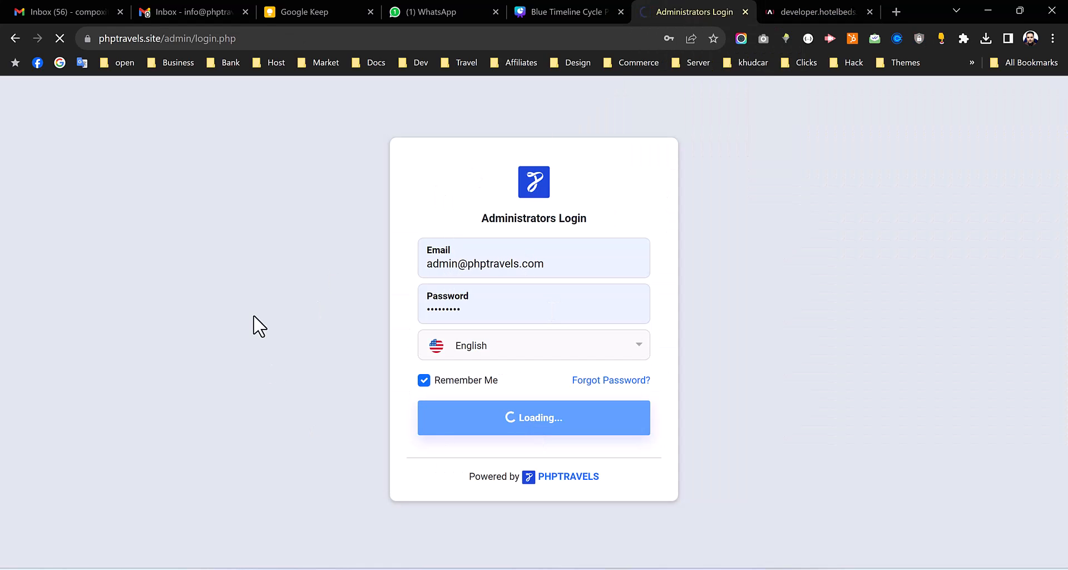
click(533, 417)
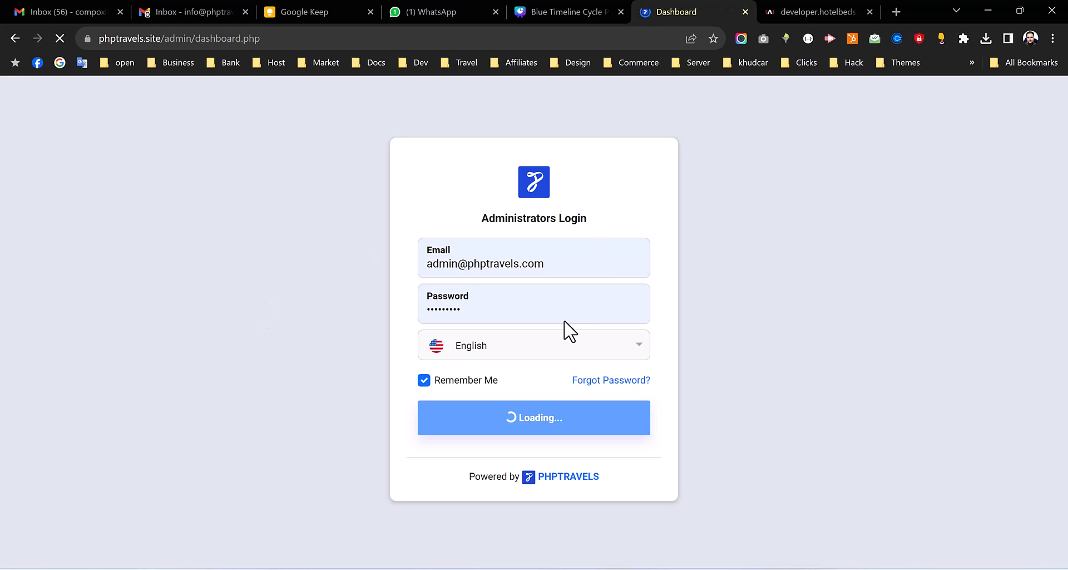
click(533, 417)
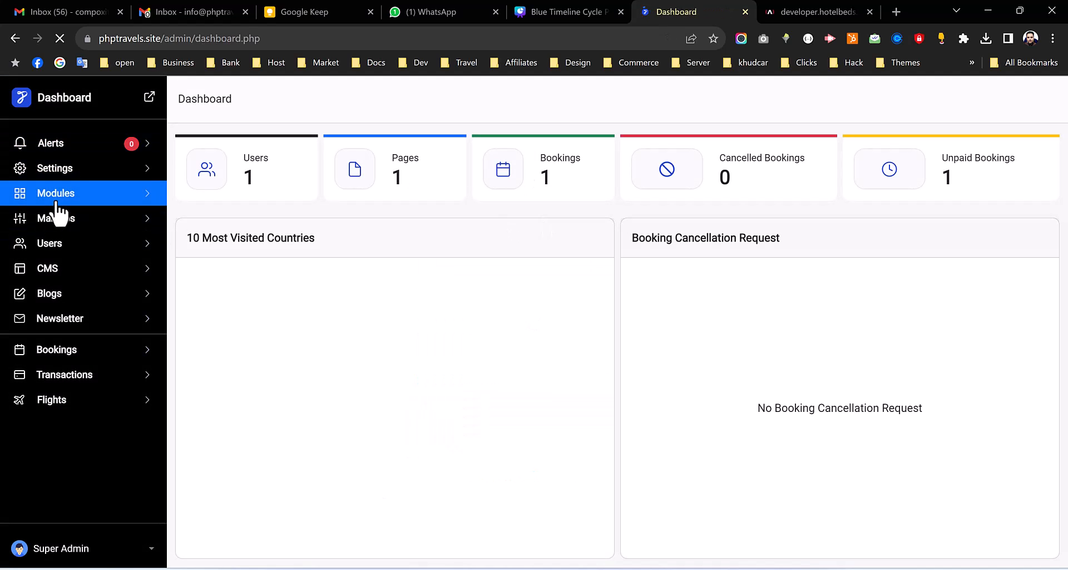
Go to Modules and open the Hotelbeds module's Settings page with its API credentials
click(56, 192)
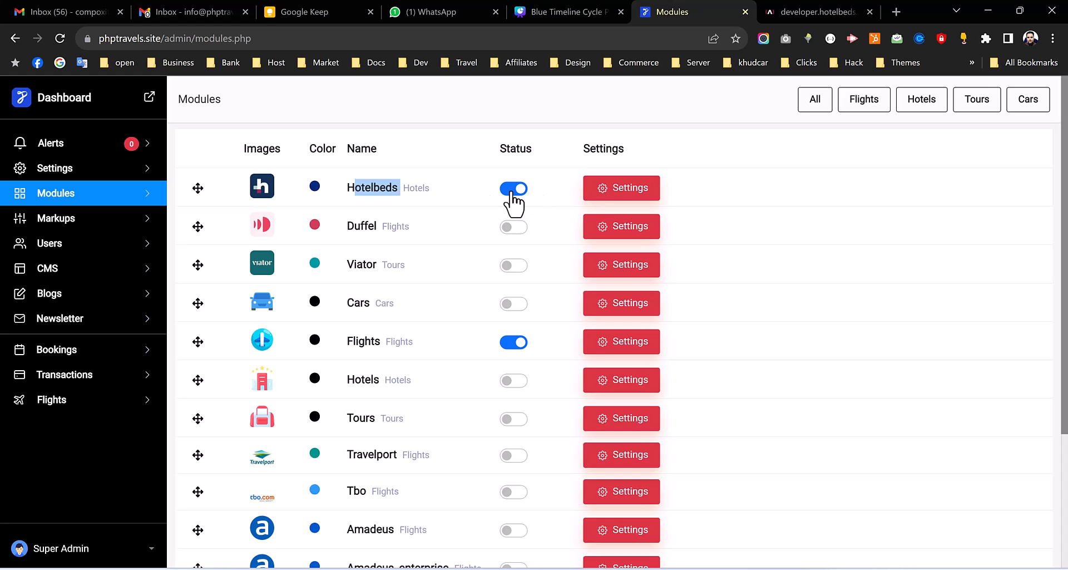
click(619, 187)
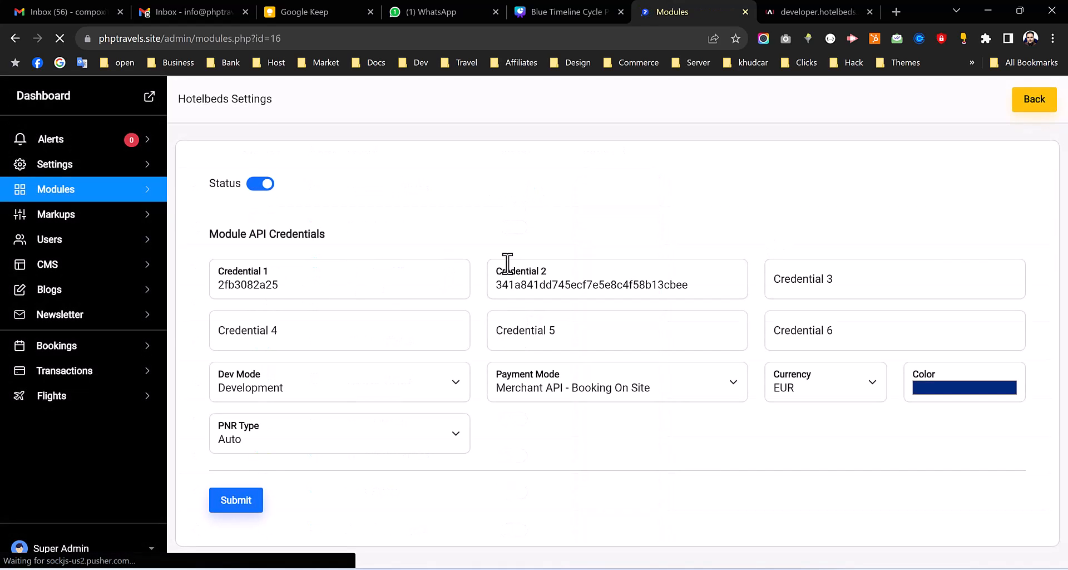
Copy the portal's Apikey into Credential 2 and the Secret into Credential 1, keeping development mode
click(811, 12)
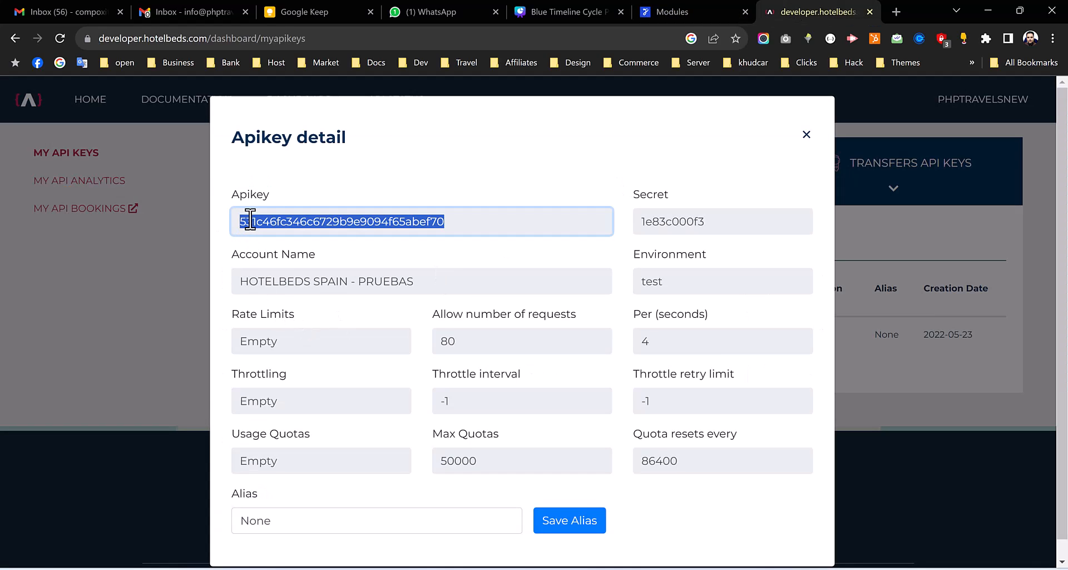
click(689, 12)
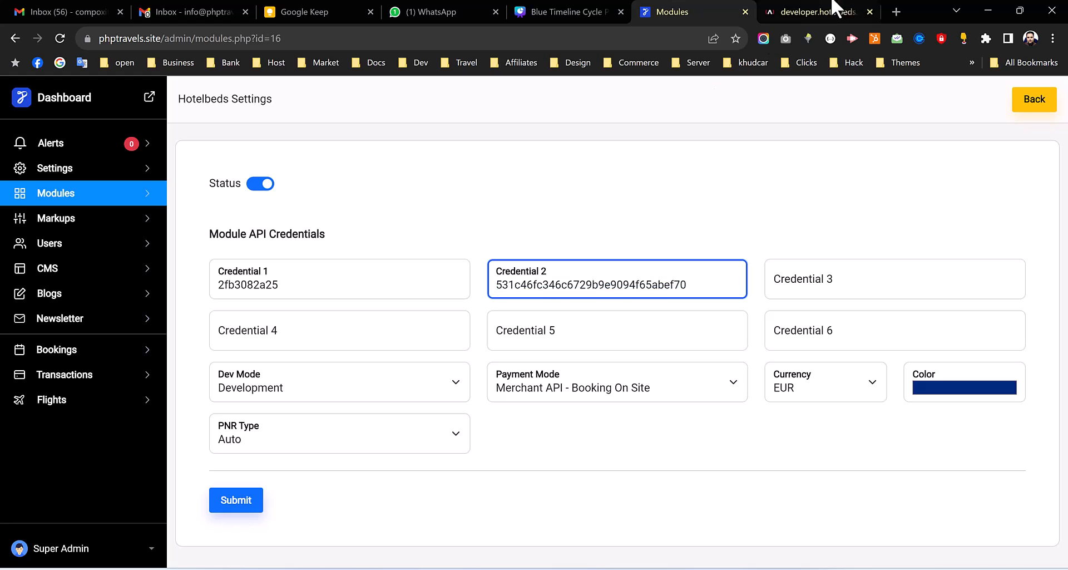
click(815, 11)
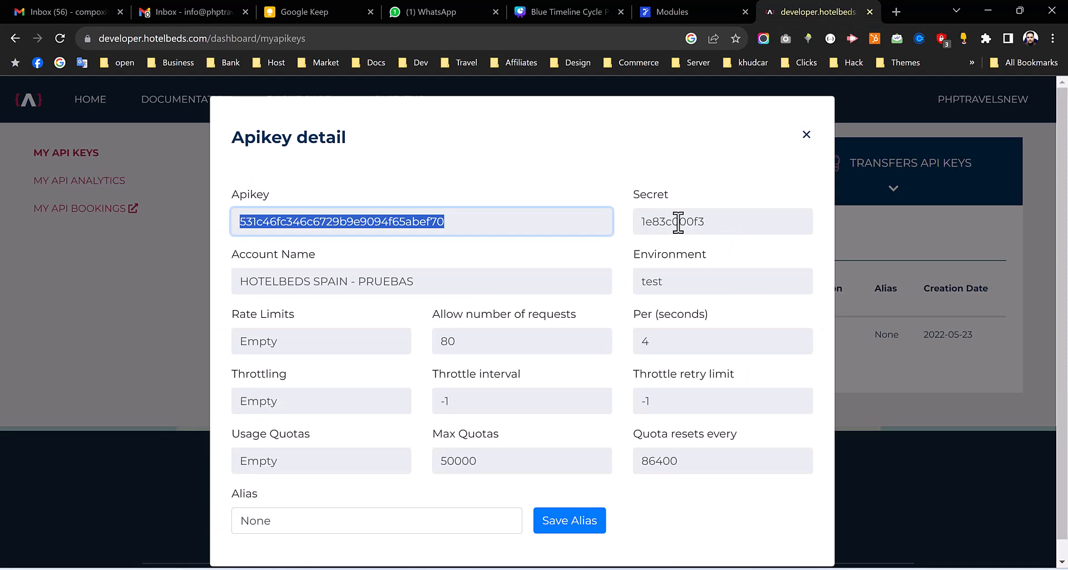
click(671, 11)
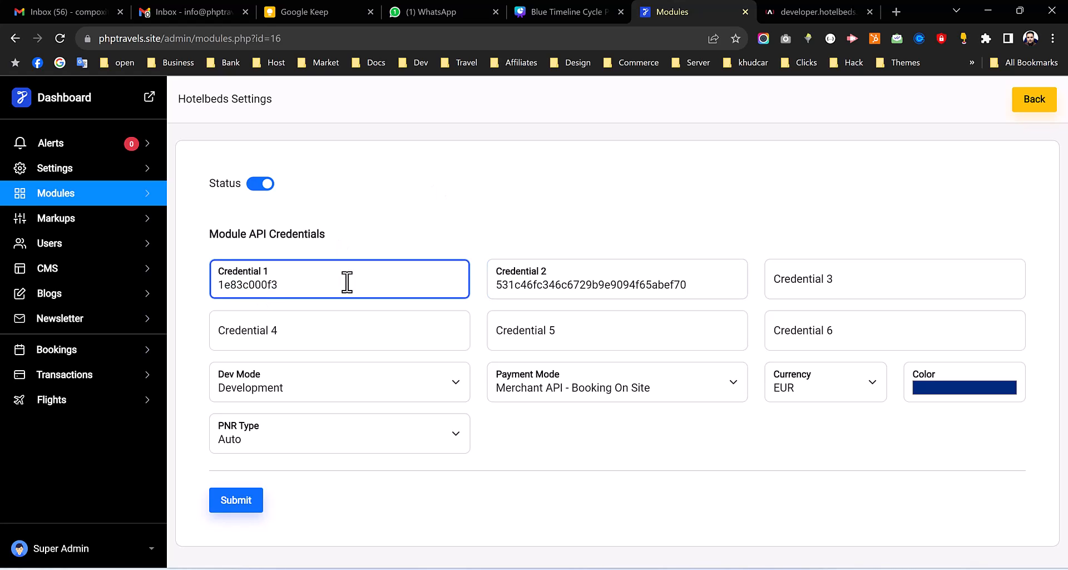
mouse_move(240, 398)
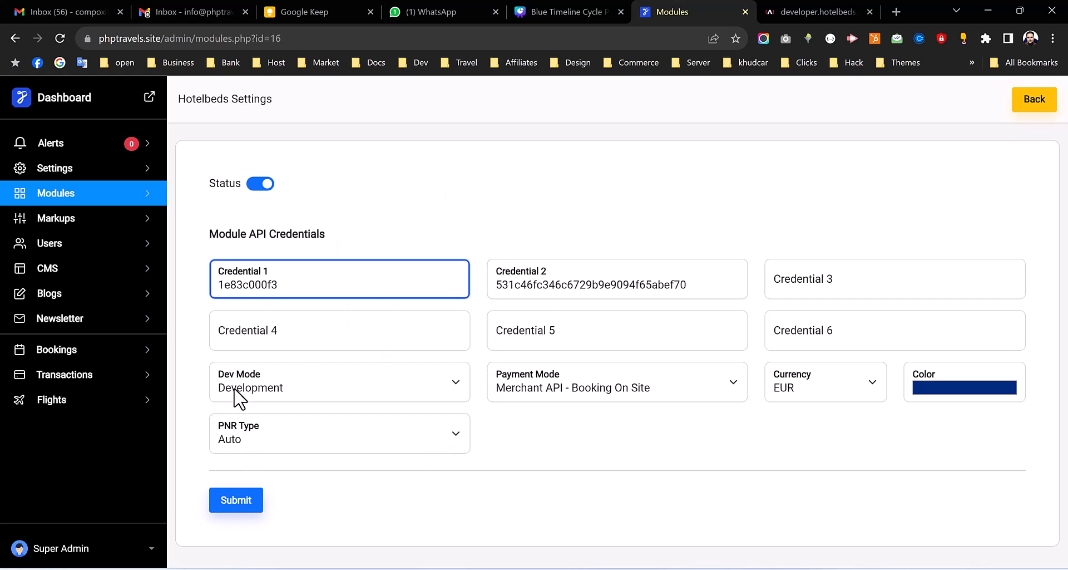
click(338, 381)
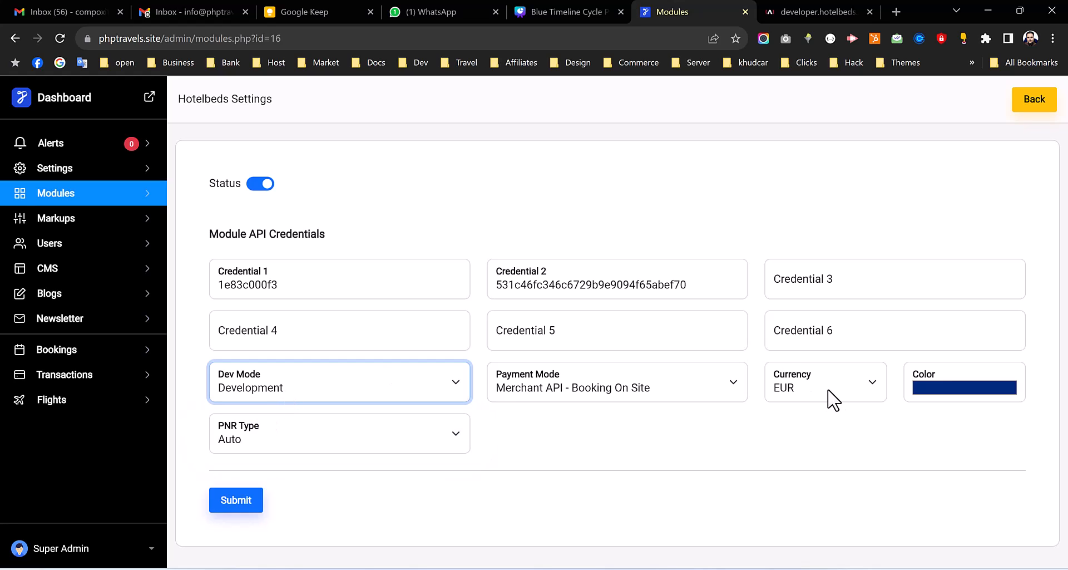
mouse_move(830, 401)
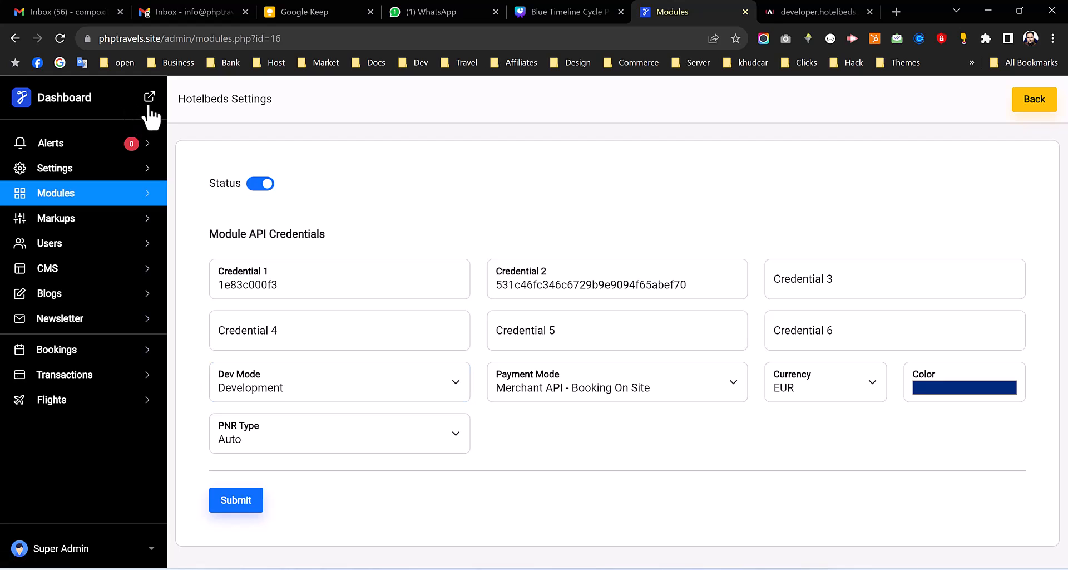
On the public PHPTRAVELS site, search Dubai hotels for 23–24 October, two travellers, listing 100 properties
click(148, 98)
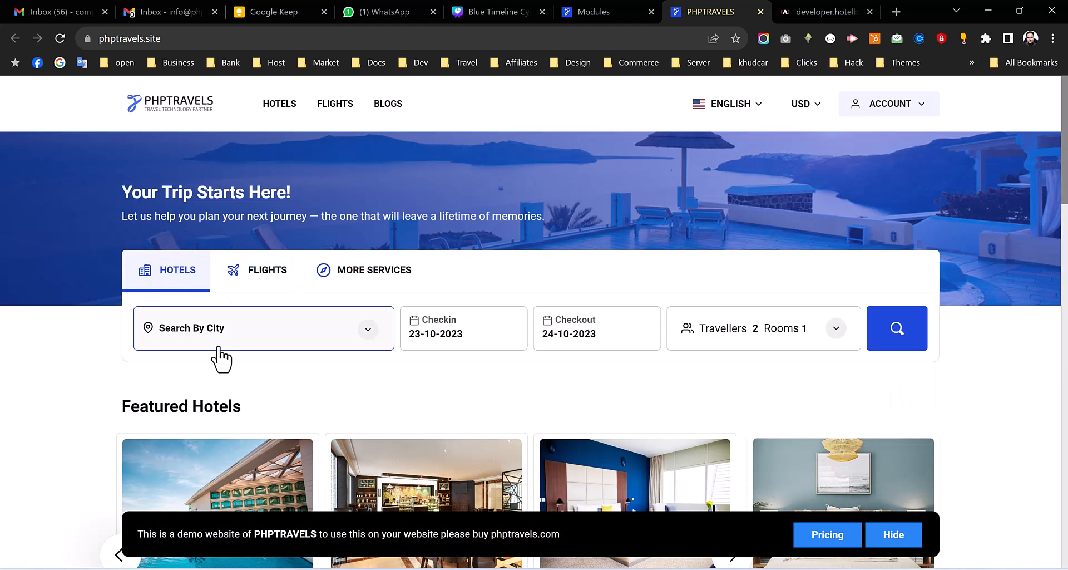
click(263, 329)
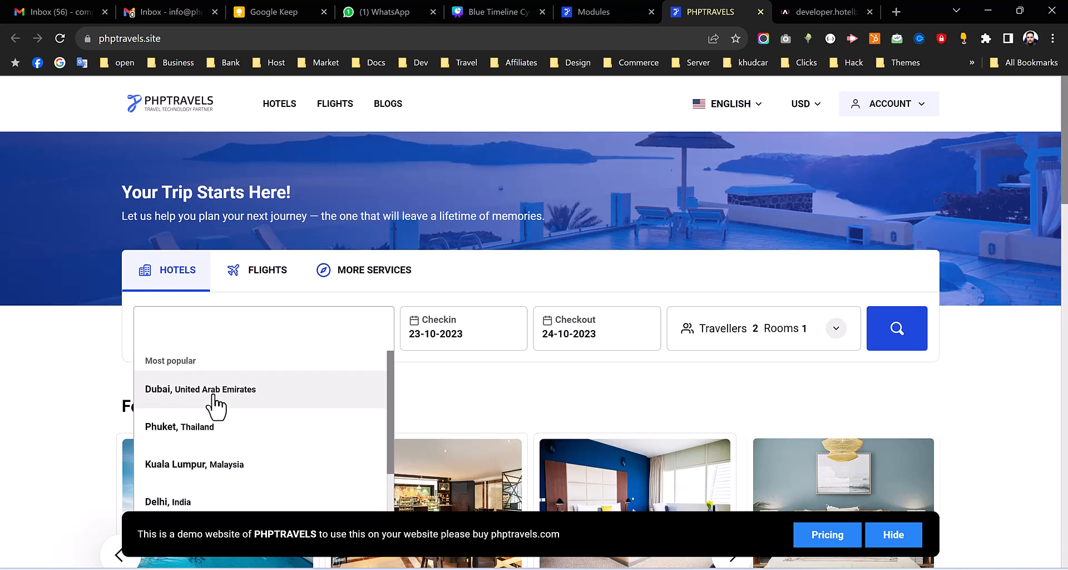
click(201, 390)
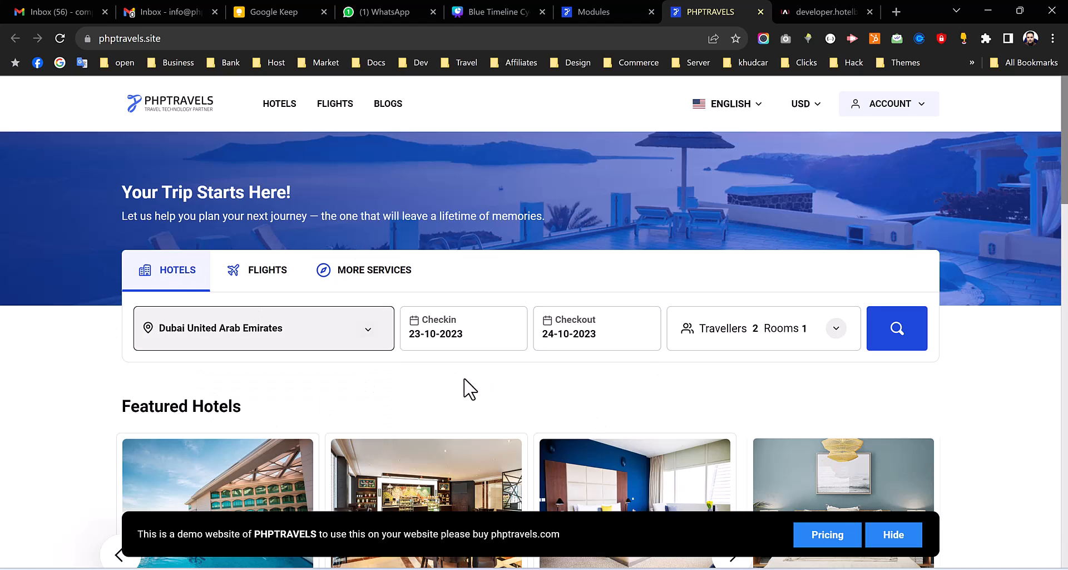
mouse_move(856, 393)
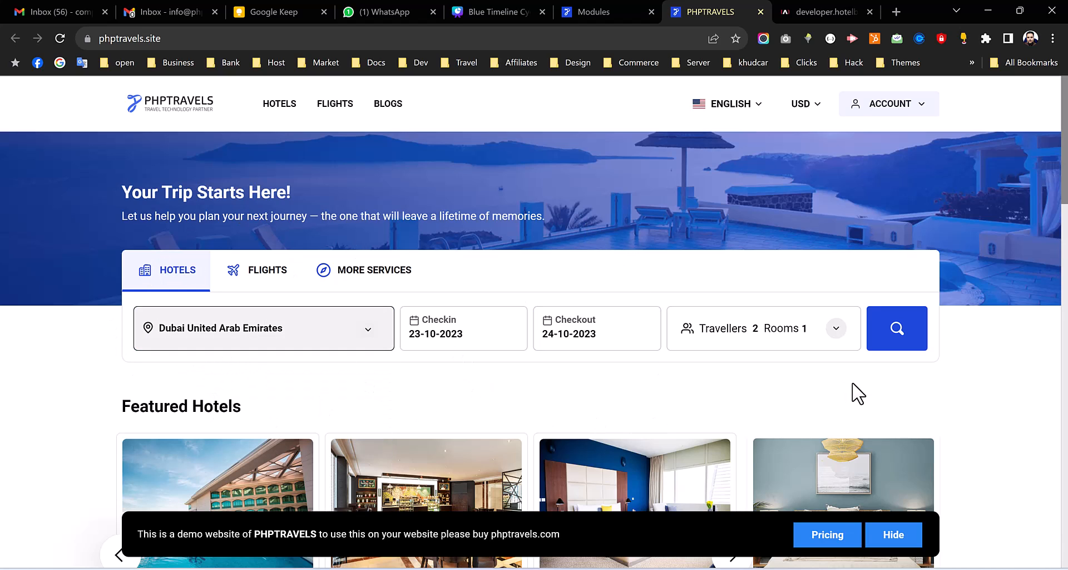
click(897, 329)
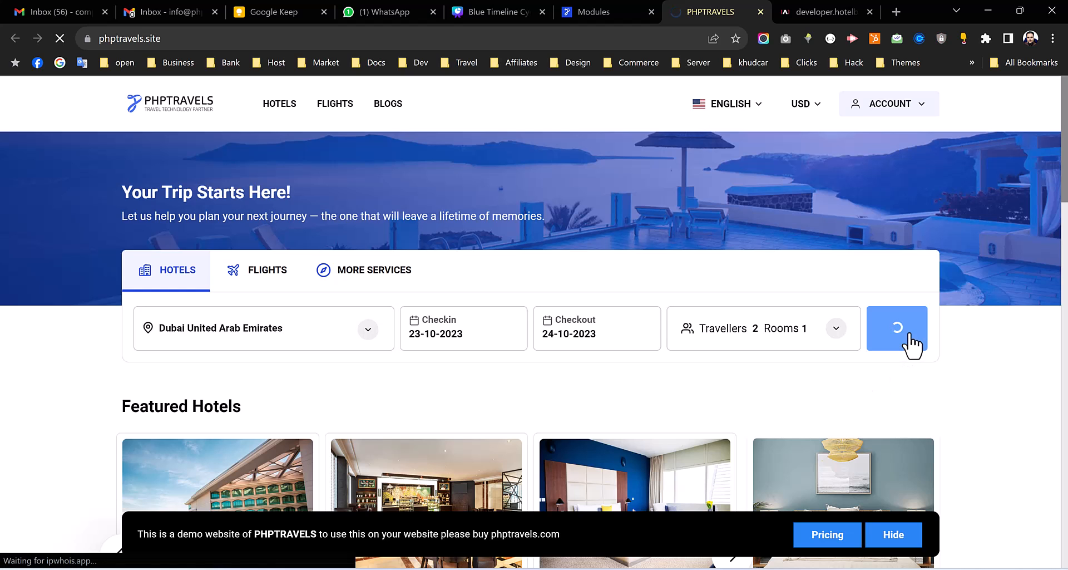
click(897, 328)
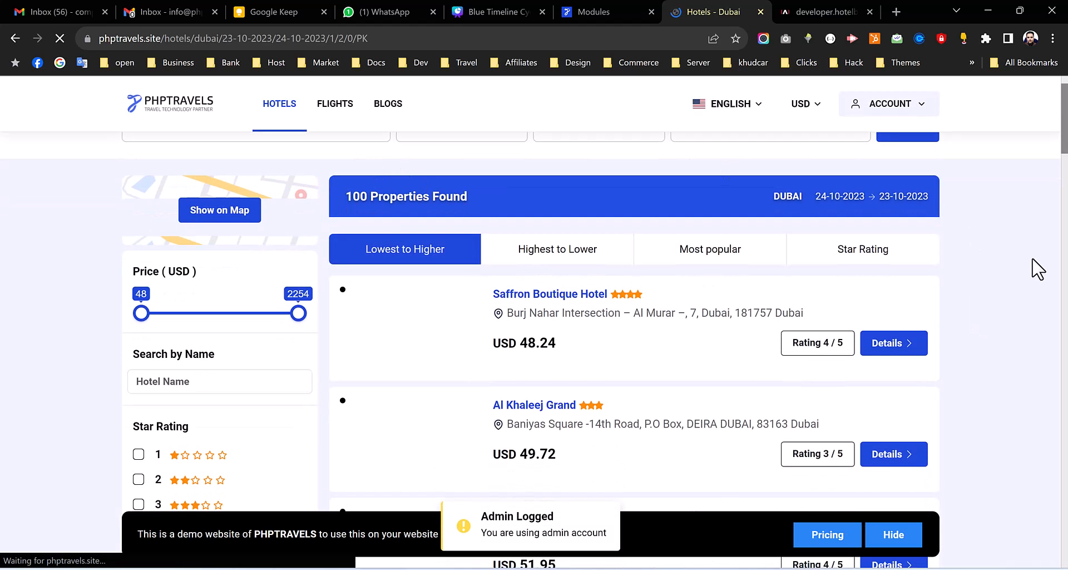
scroll(down, 3)
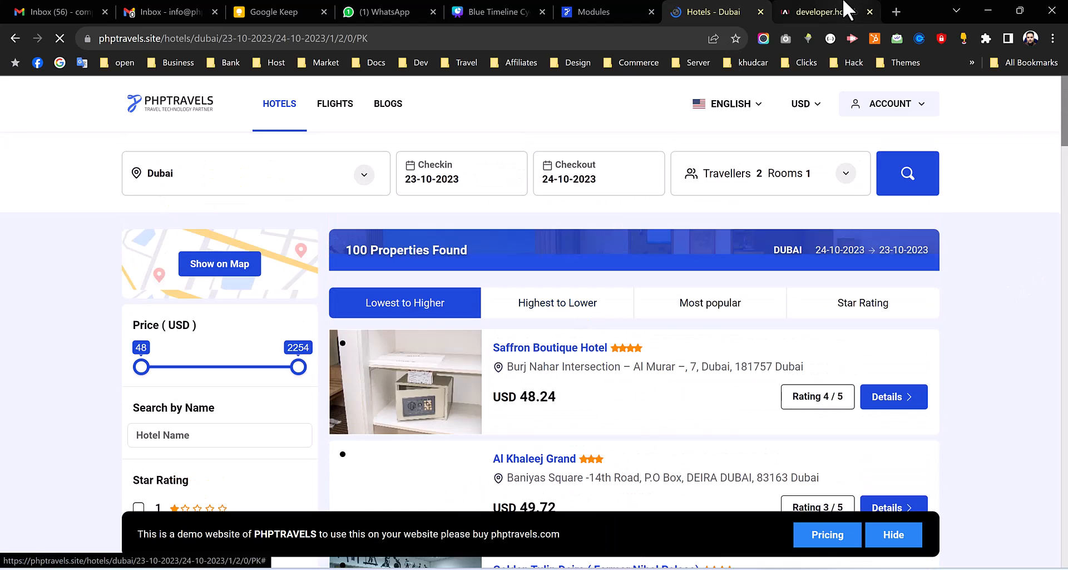
click(812, 11)
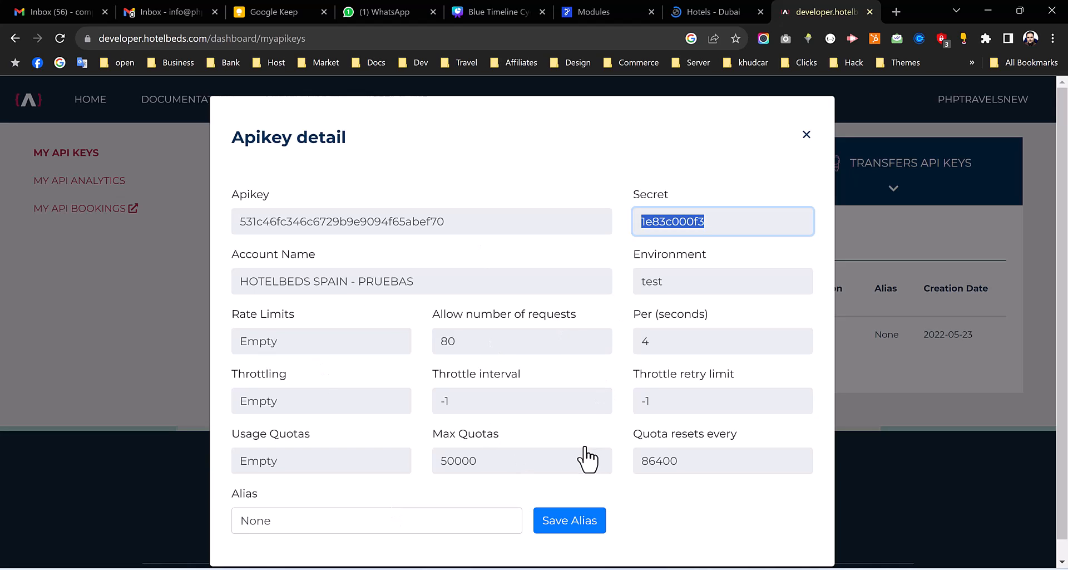
mouse_move(823, 158)
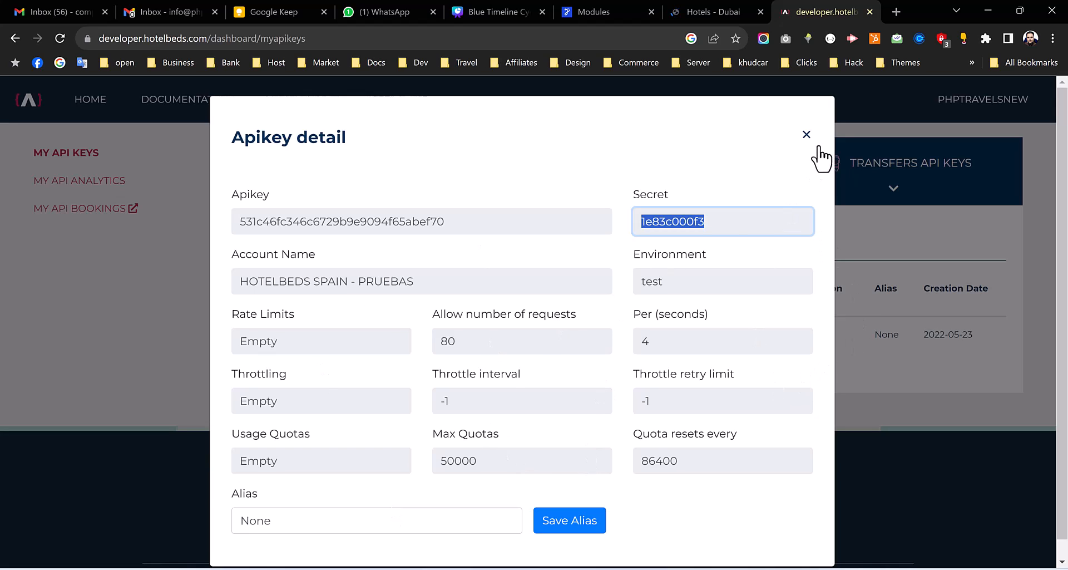
Close the Apikey detail panel, returning to the My API Keys table
click(807, 134)
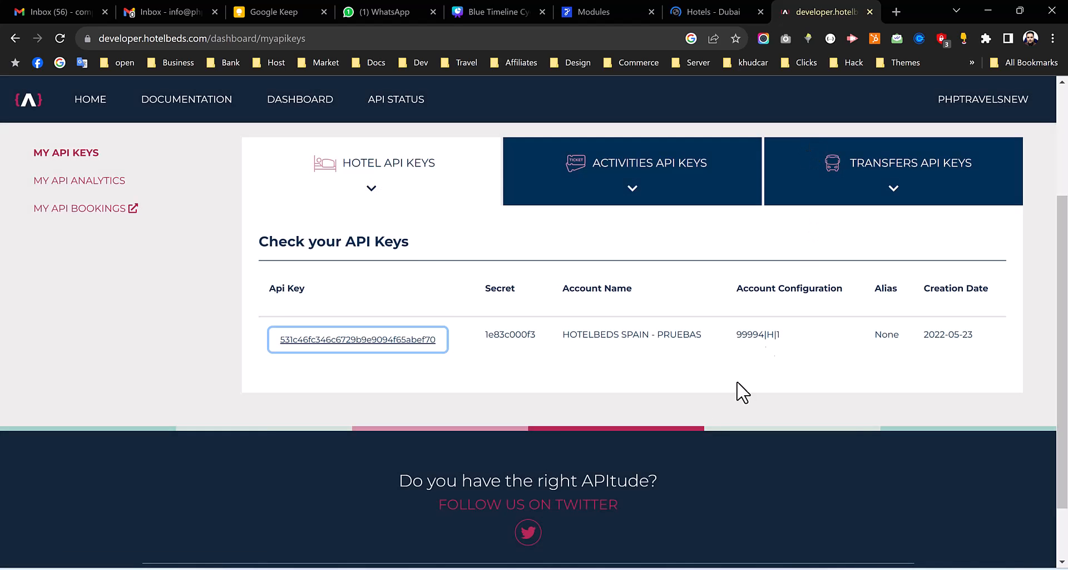
mouse_move(33, 243)
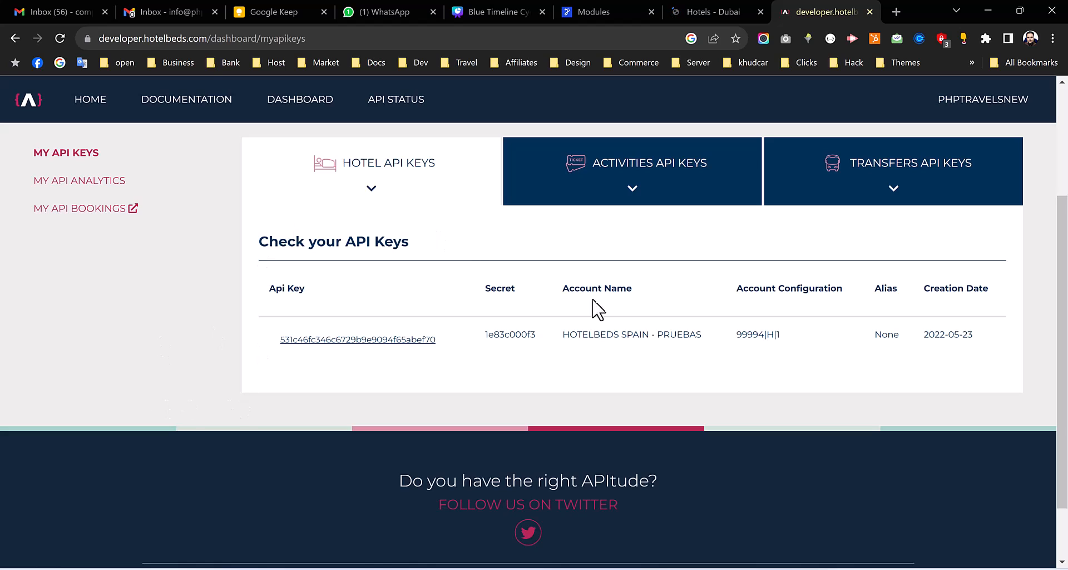
mouse_move(504, 376)
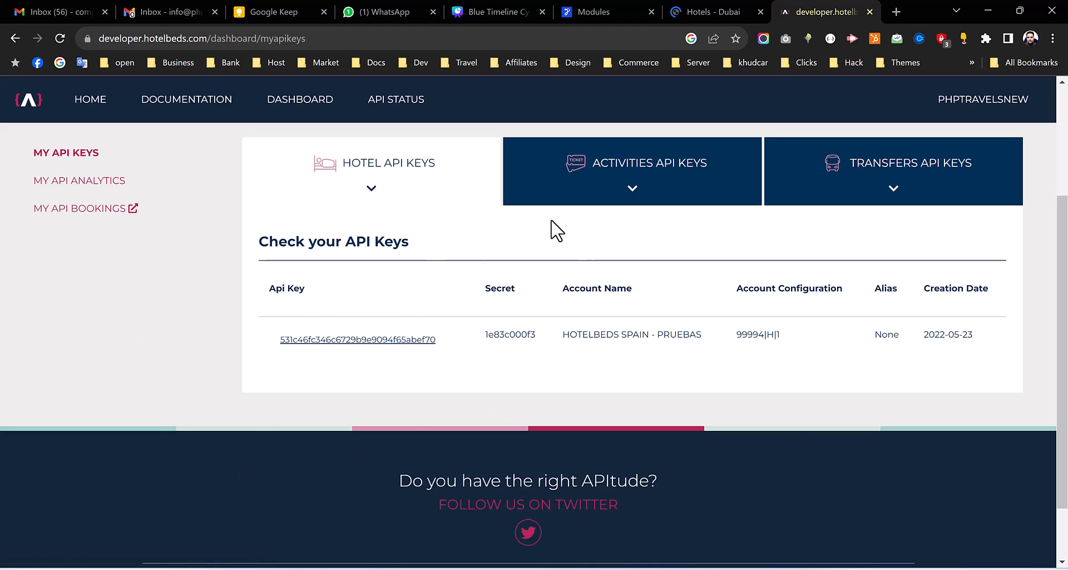
mouse_move(579, 439)
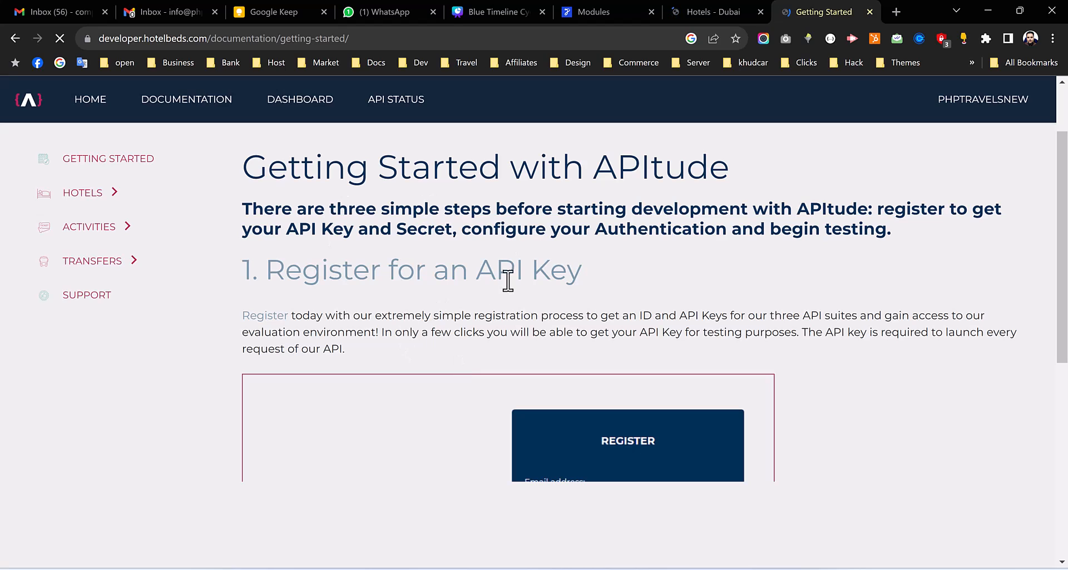
Browse the Hotels documentation section and the Hotel Booking API reference in the developer portal
scroll(down, 3)
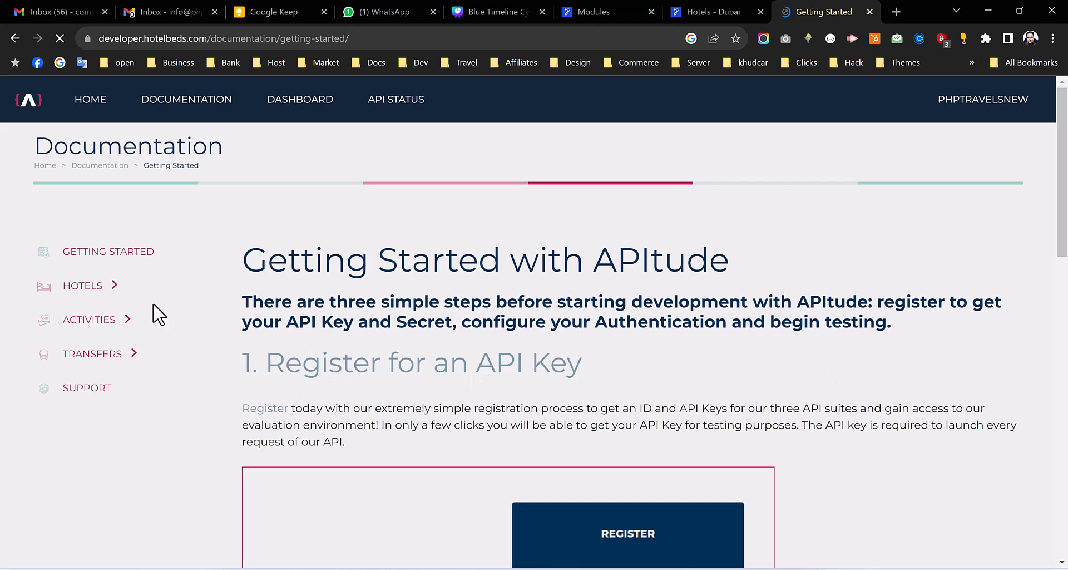
click(81, 286)
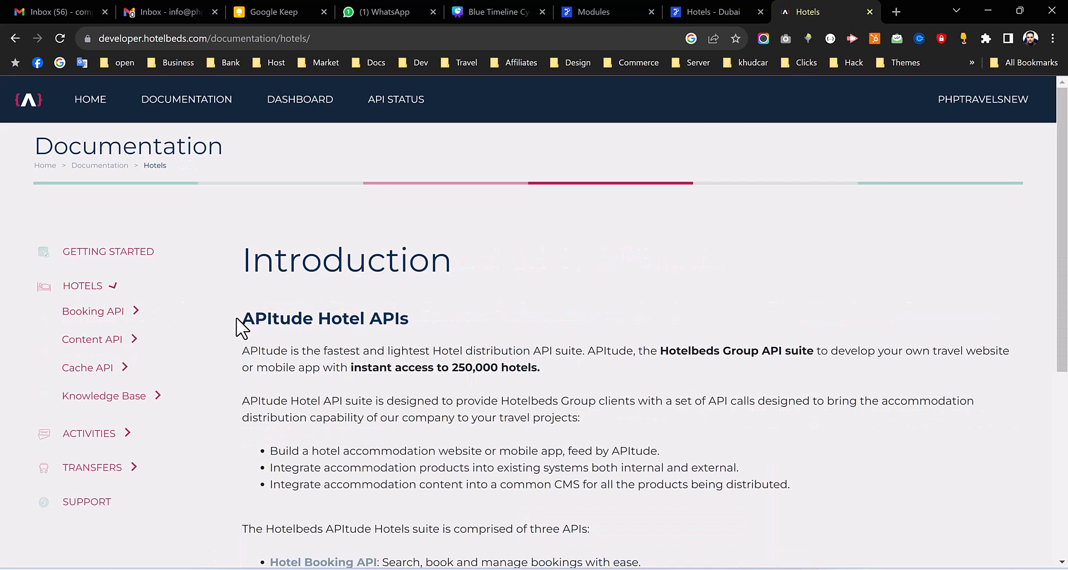
scroll(down, 3)
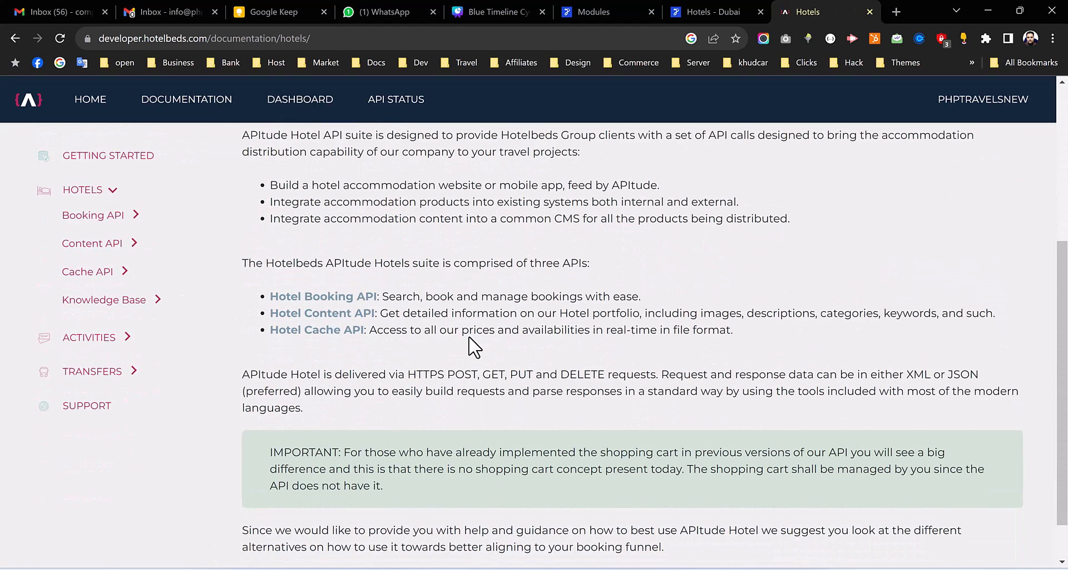
scroll(down, 3)
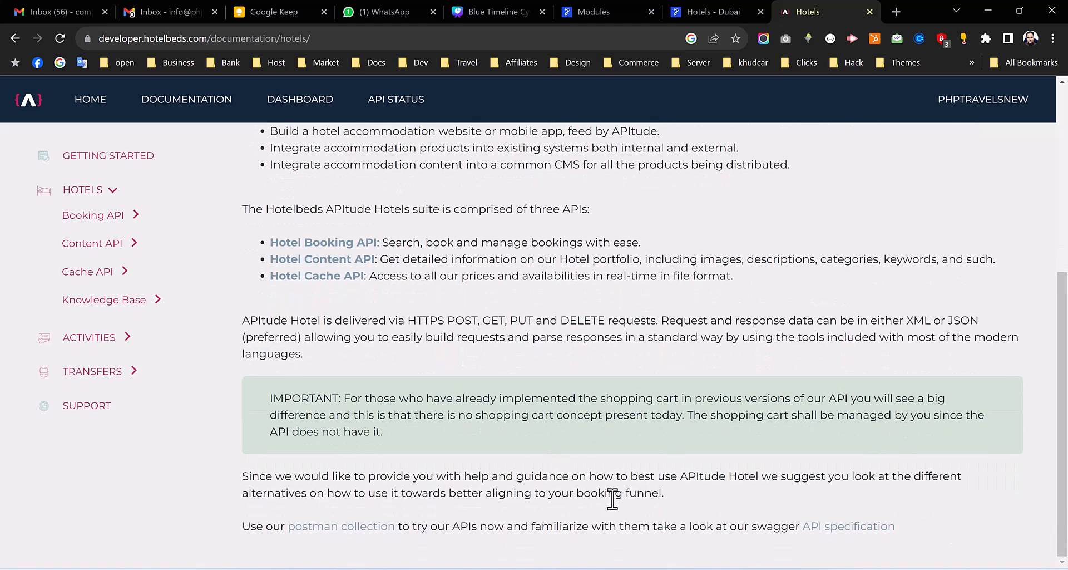
mouse_move(848, 526)
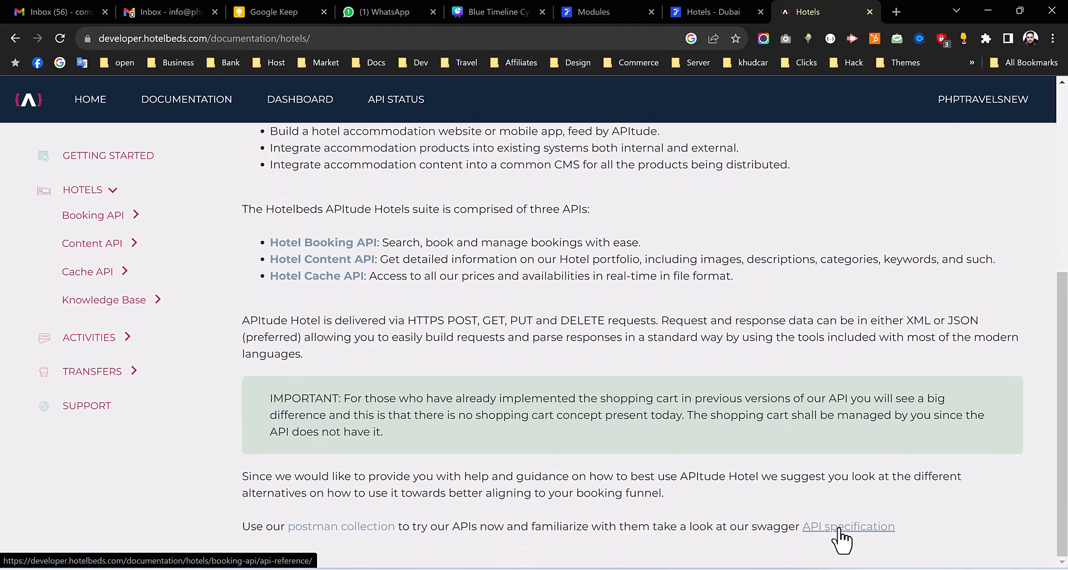
click(848, 525)
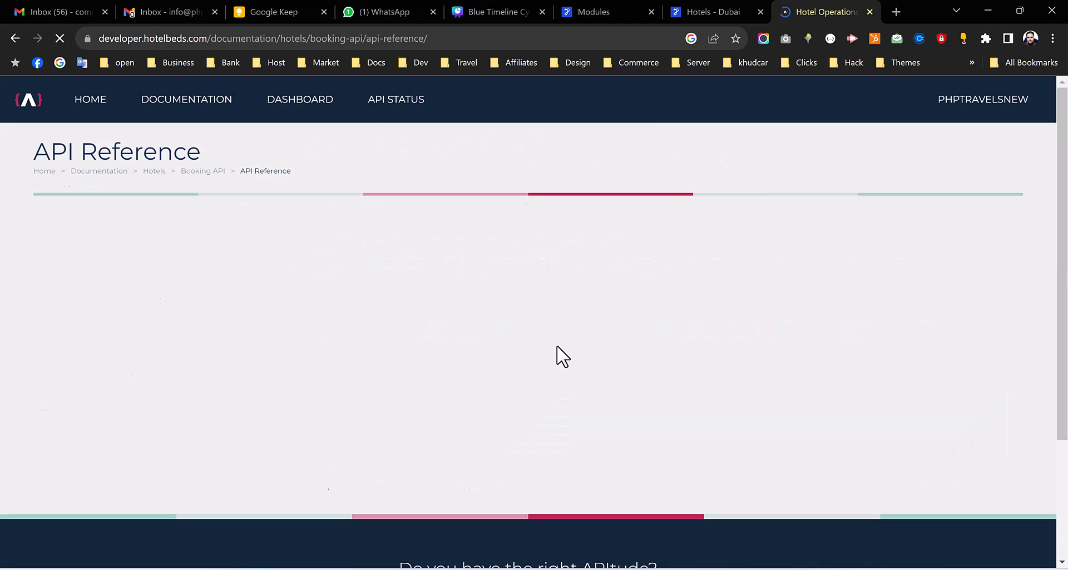
mouse_move(474, 280)
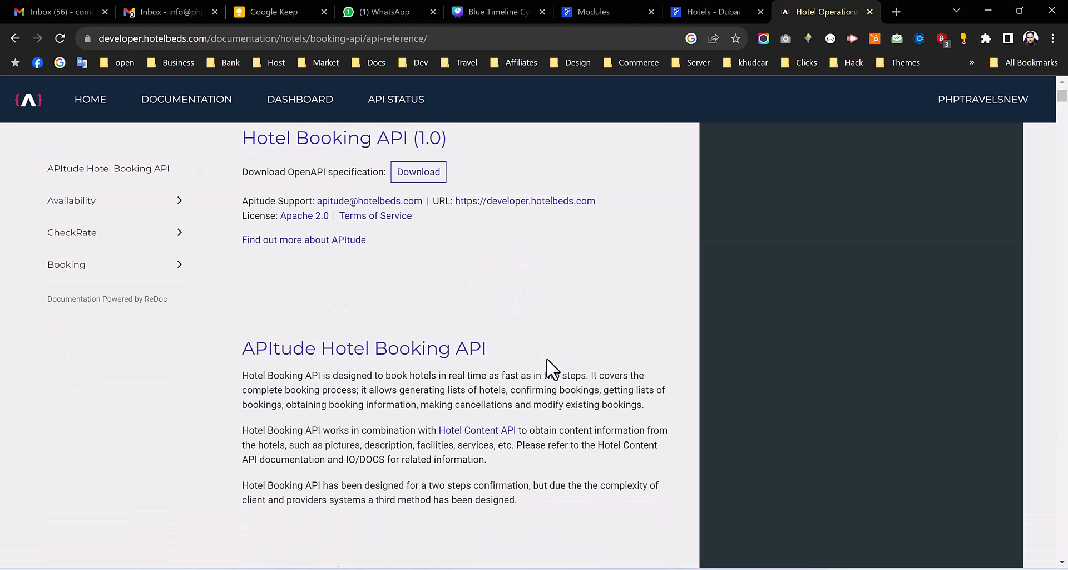
scroll(down, 3)
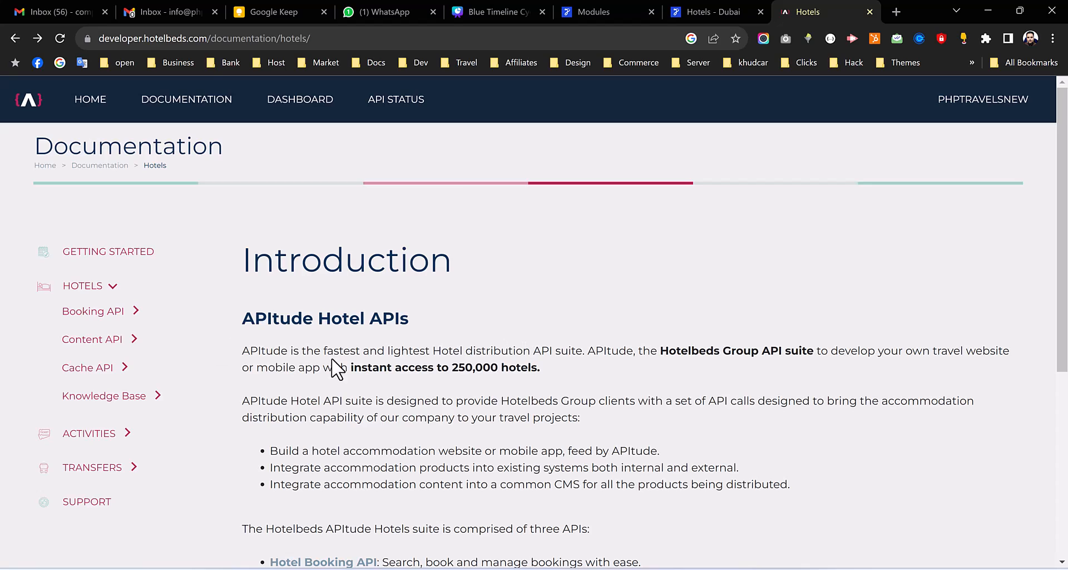
mouse_move(216, 496)
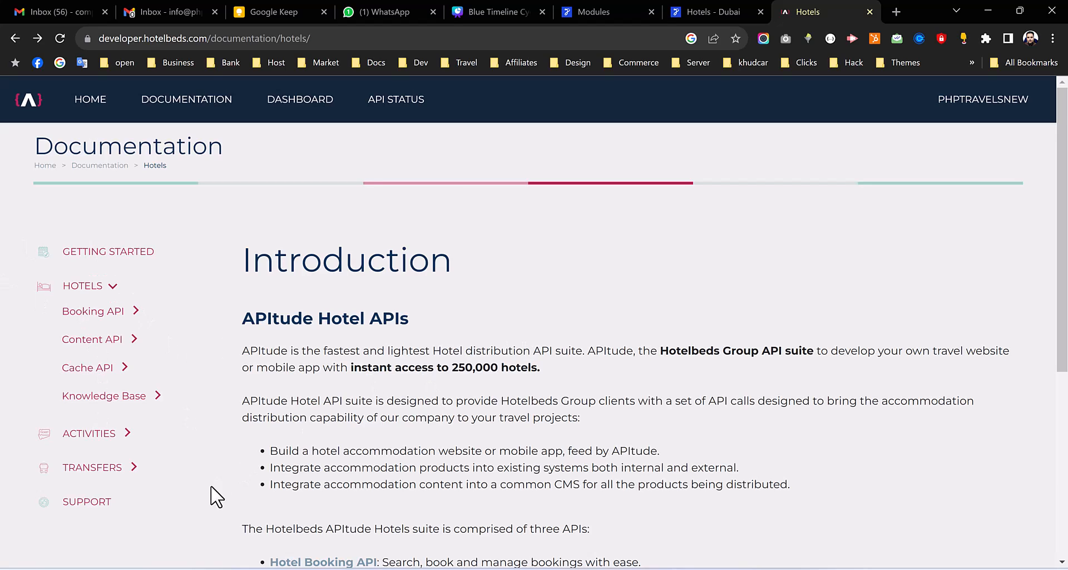
View the Support contacts page, briefly checking the Dubai hotel results in between
click(86, 501)
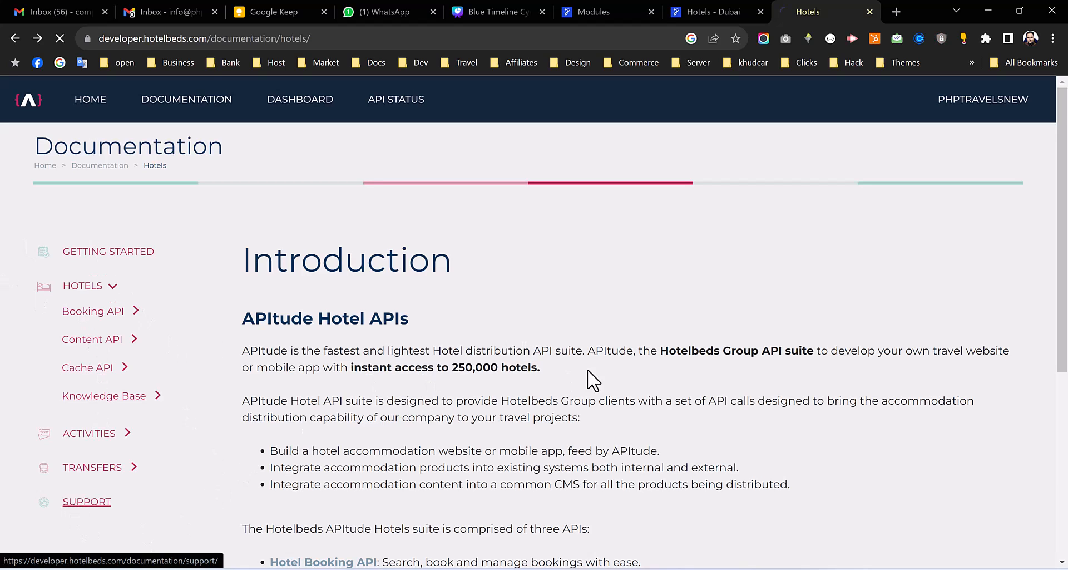
click(86, 500)
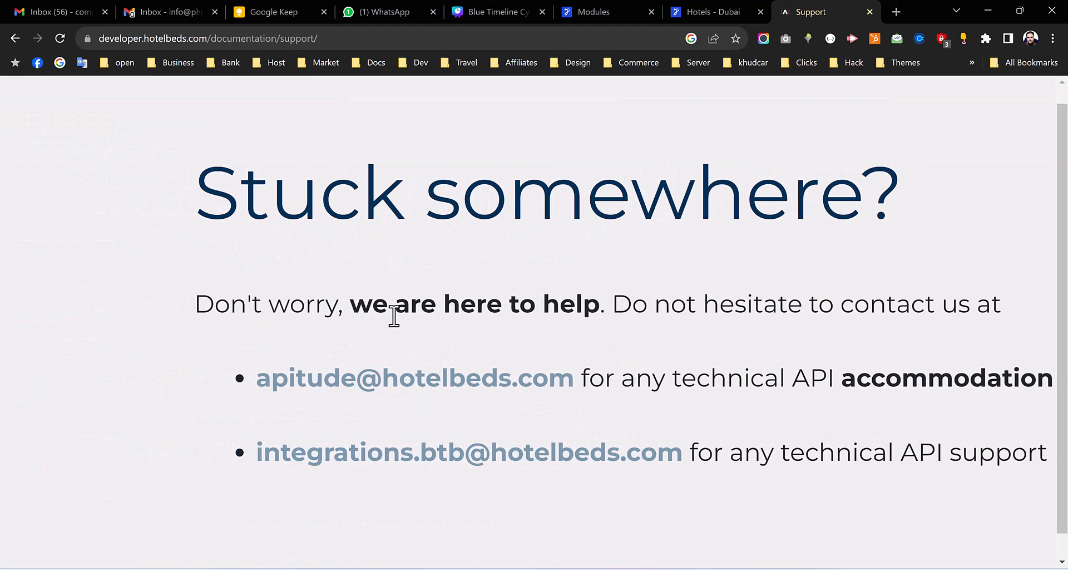
click(709, 12)
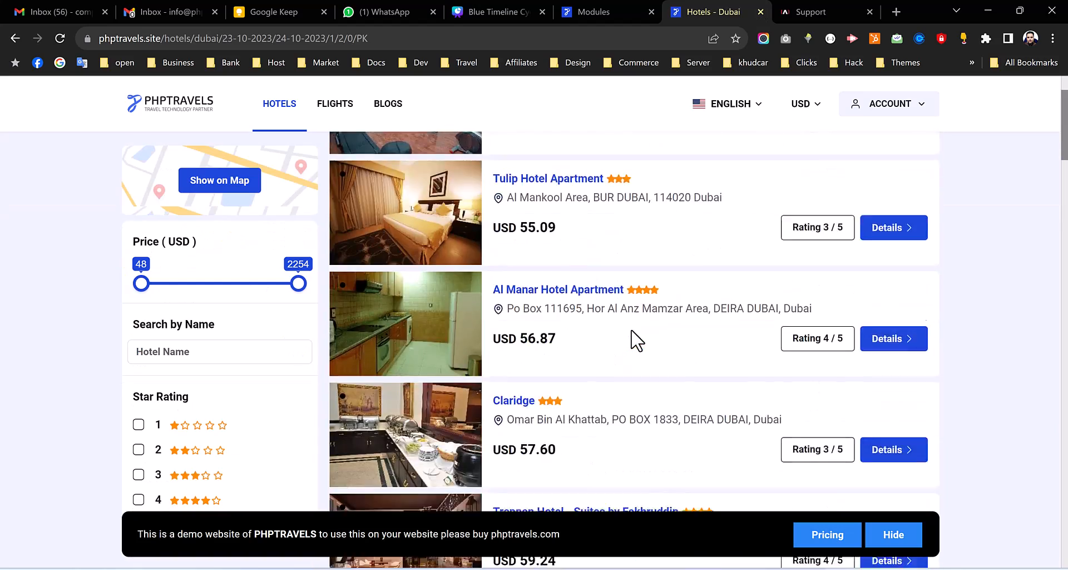
scroll(down, 3)
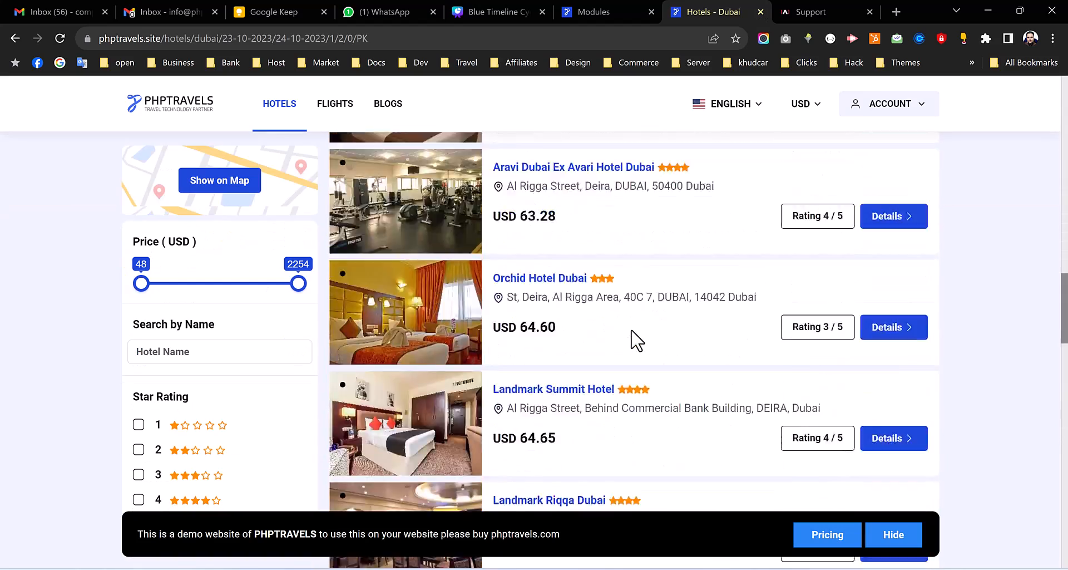
click(811, 11)
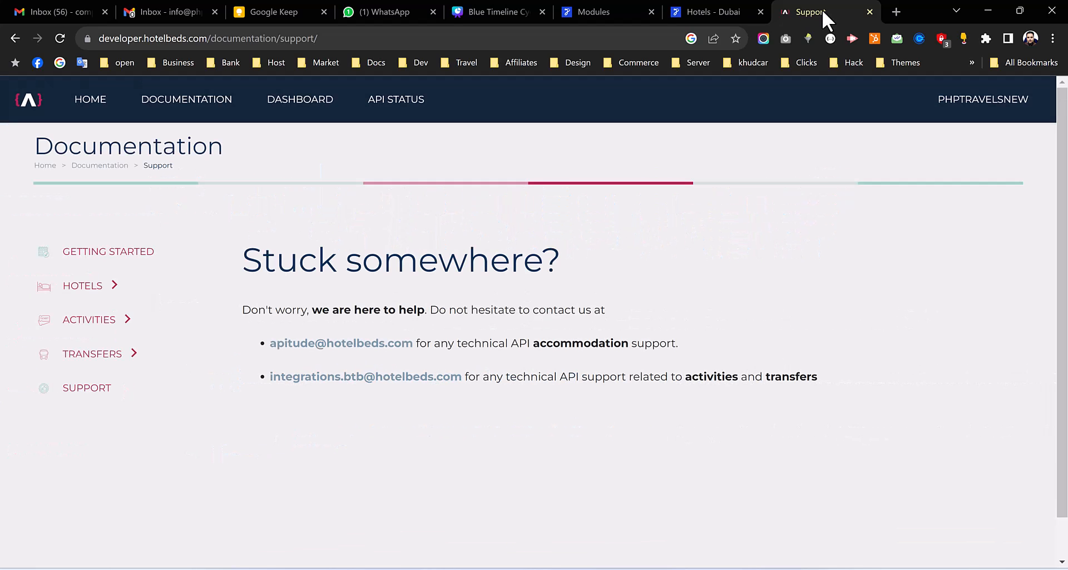
Go to the admin Markups > Hotels page, which lists no markups yet
click(593, 11)
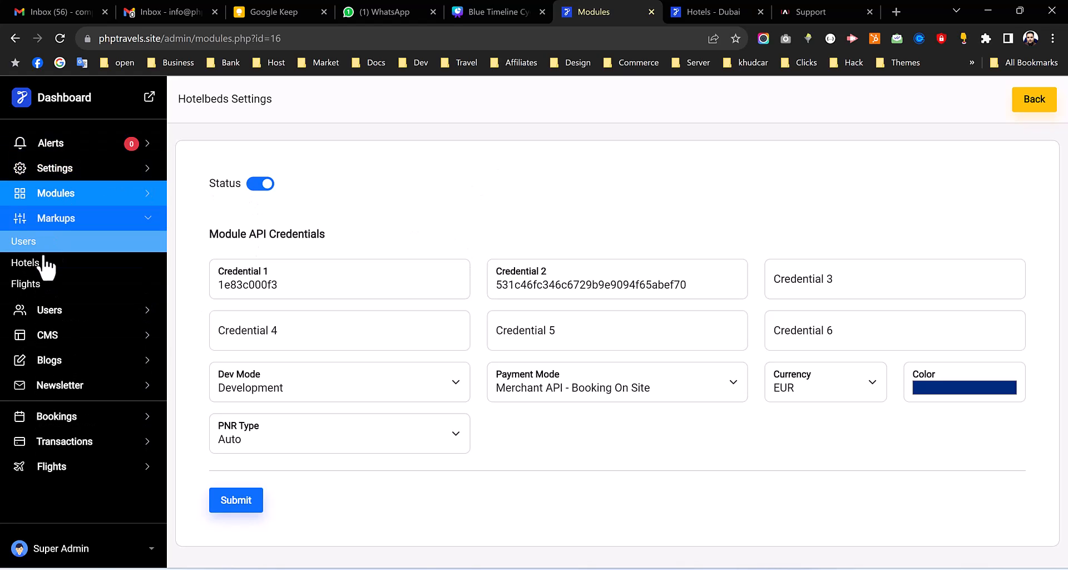
click(26, 262)
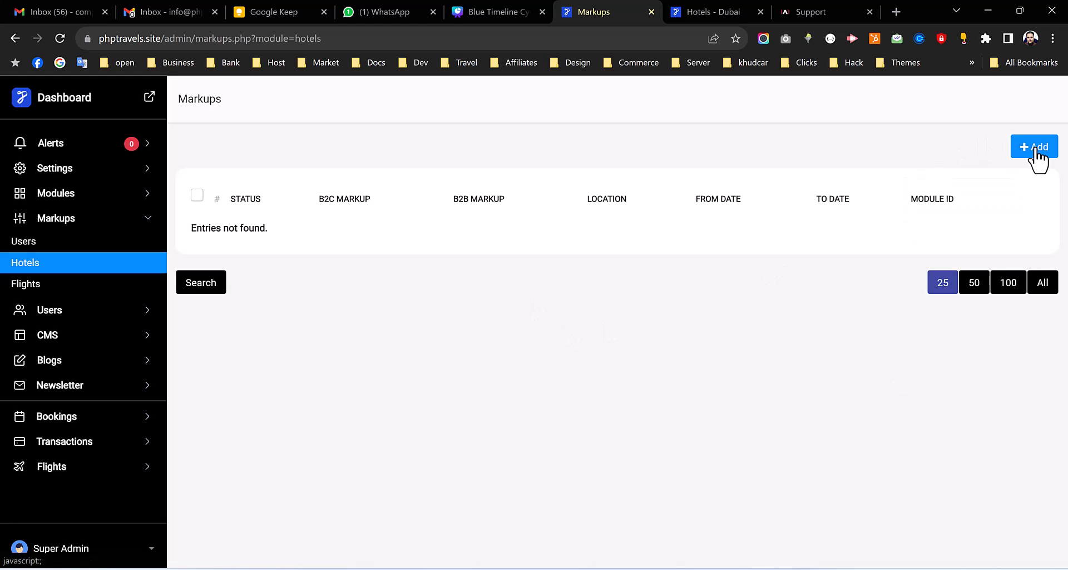
Add a new hotel markup with B2B markup 5% and B2C markup 10%
click(1033, 147)
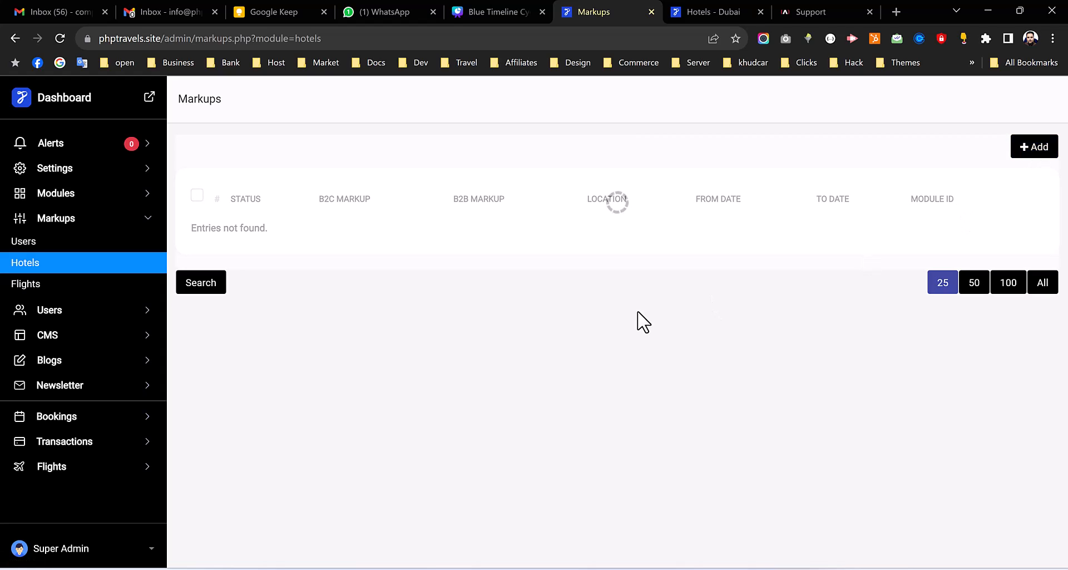
click(1034, 146)
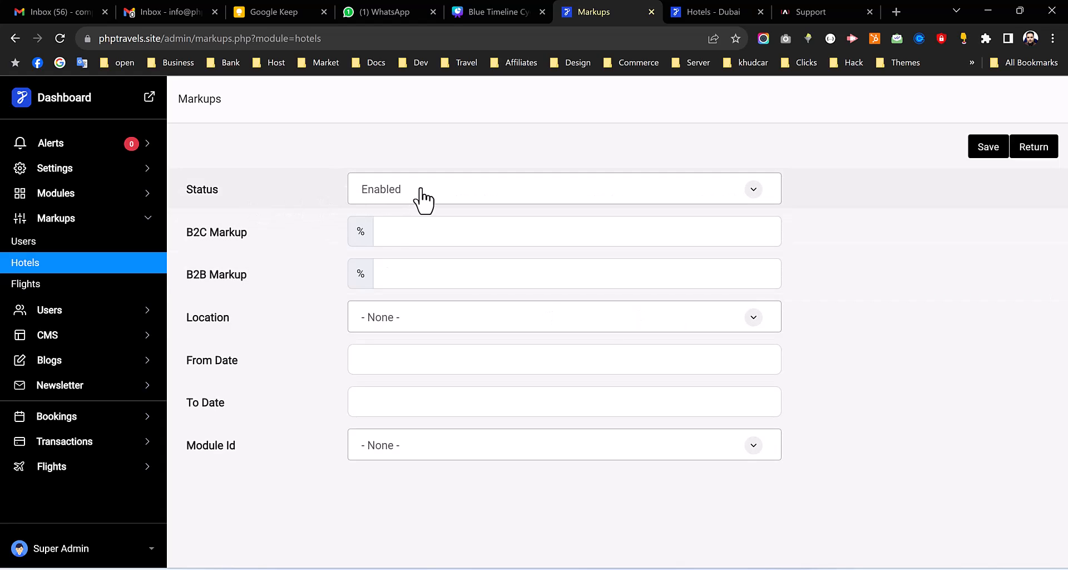
mouse_move(321, 256)
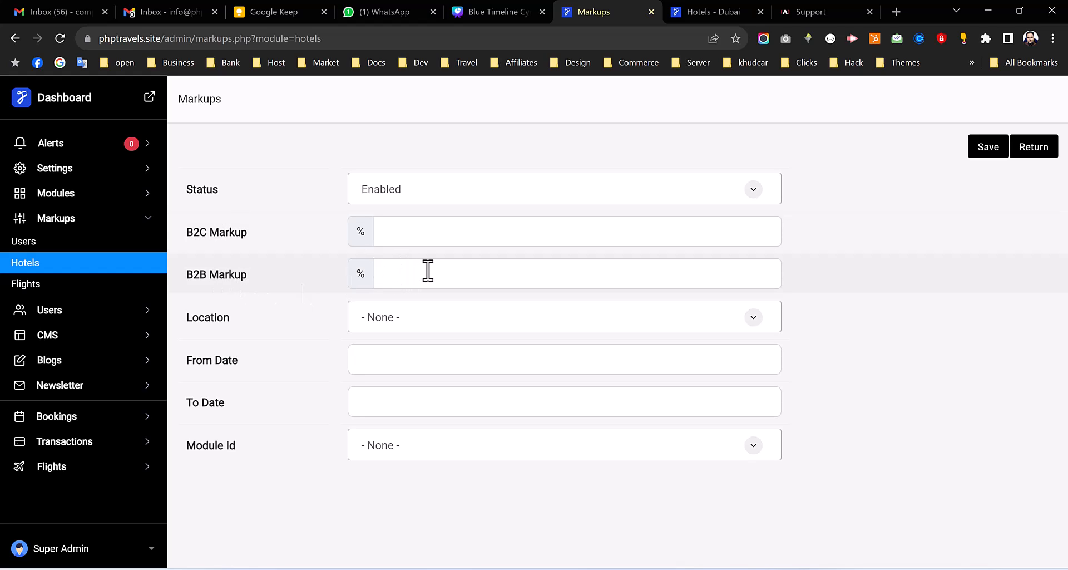
mouse_move(326, 266)
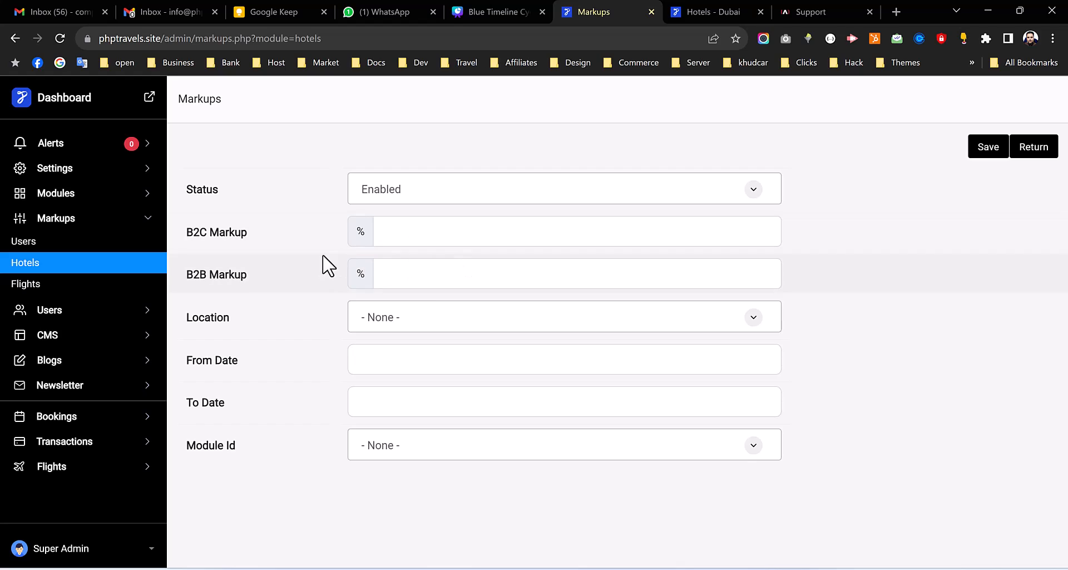
text(5)
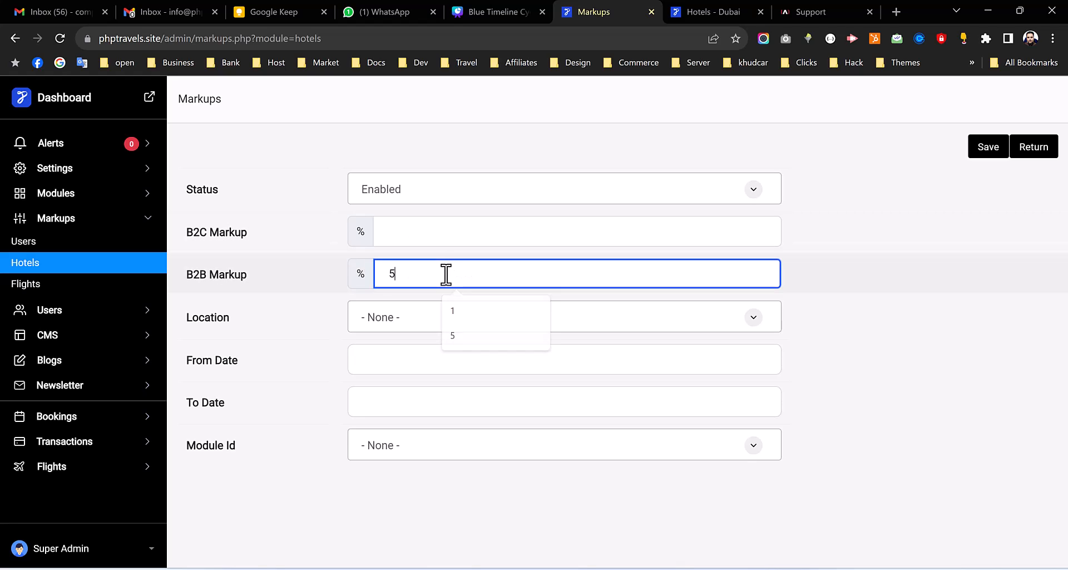
click(577, 232)
text(10)
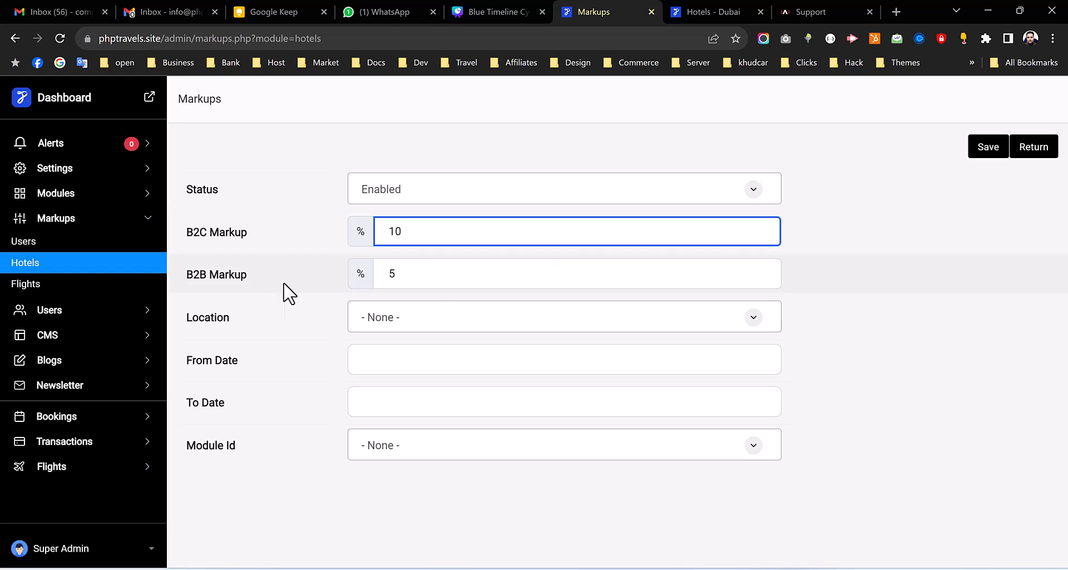
mouse_move(448, 338)
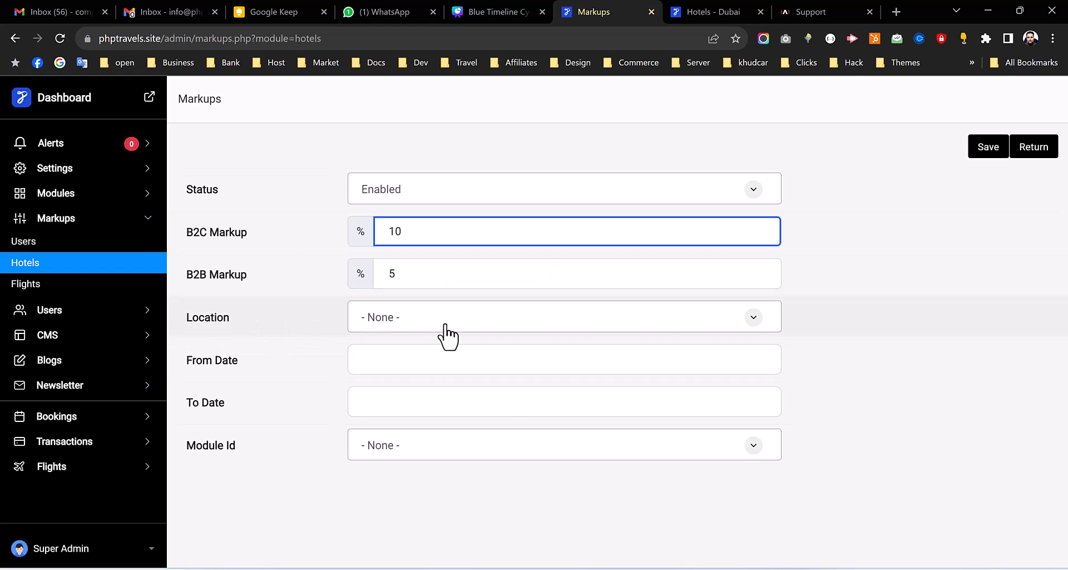
mouse_move(397, 334)
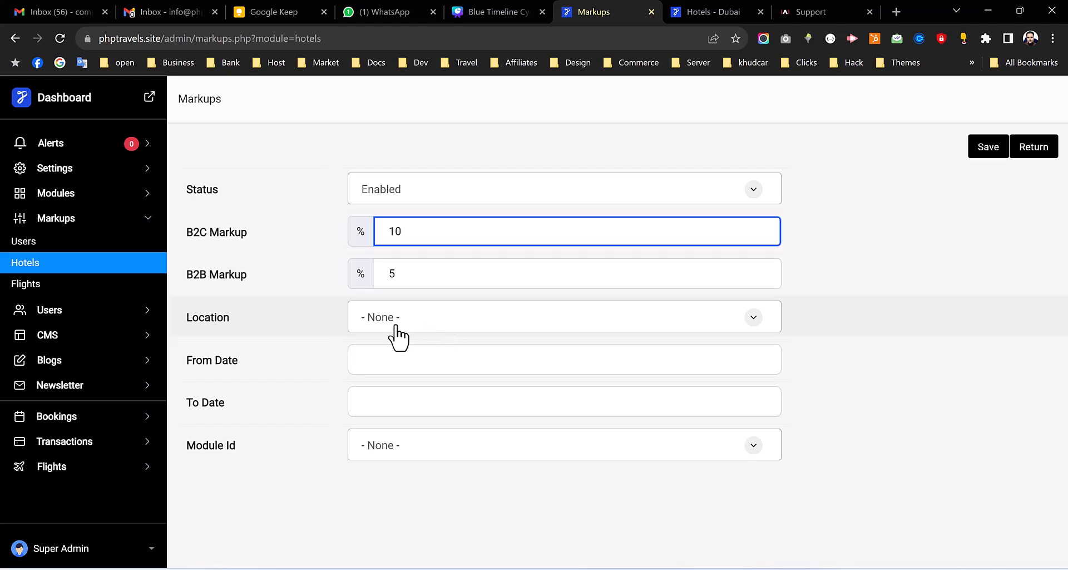
mouse_move(486, 327)
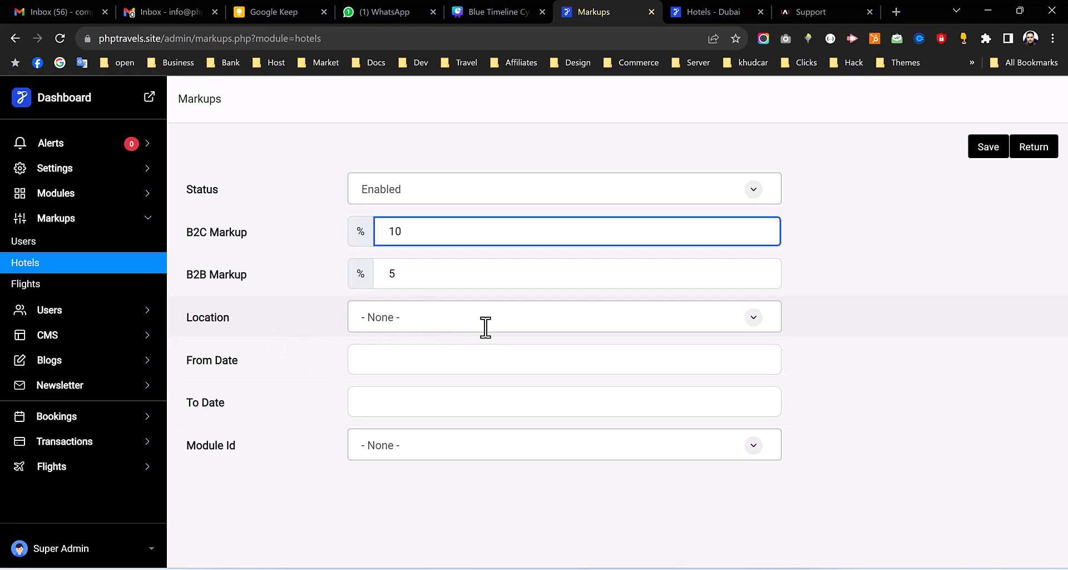
Choose Dubai as the markup's location and Hotelbeds as its module
click(563, 316)
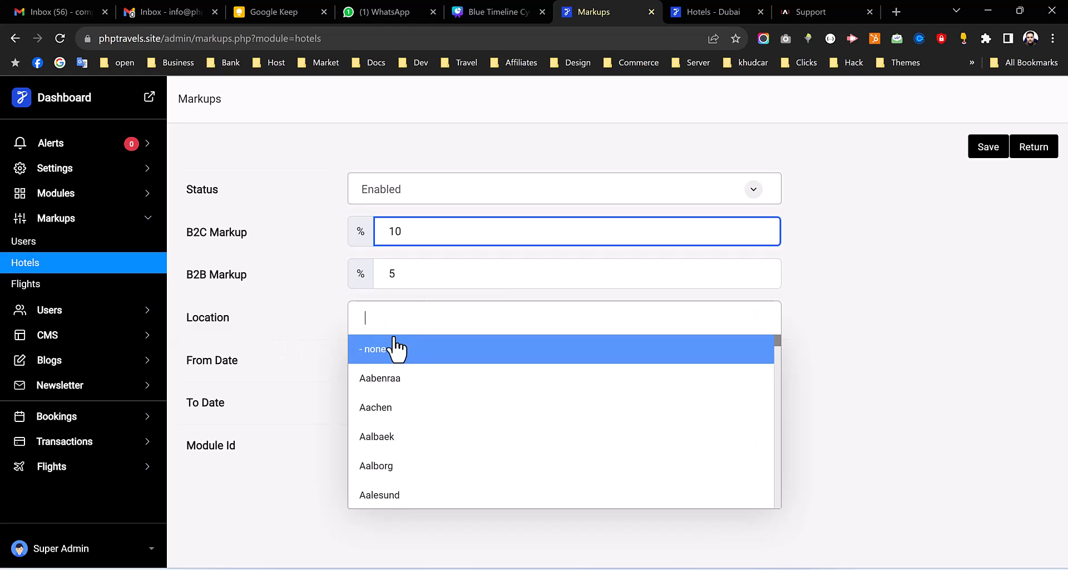
text(Dubau)
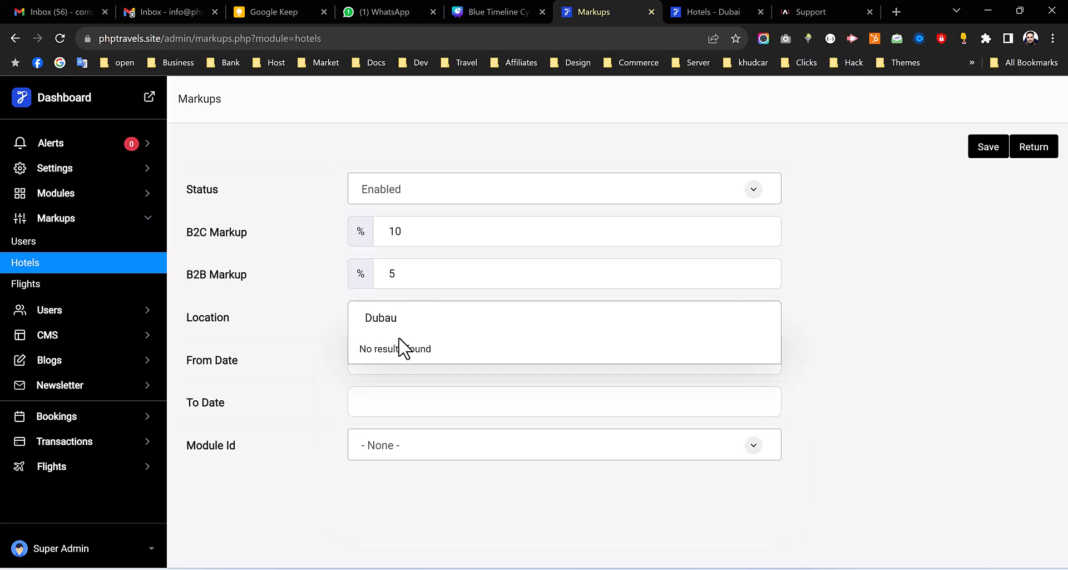
key(backspace)
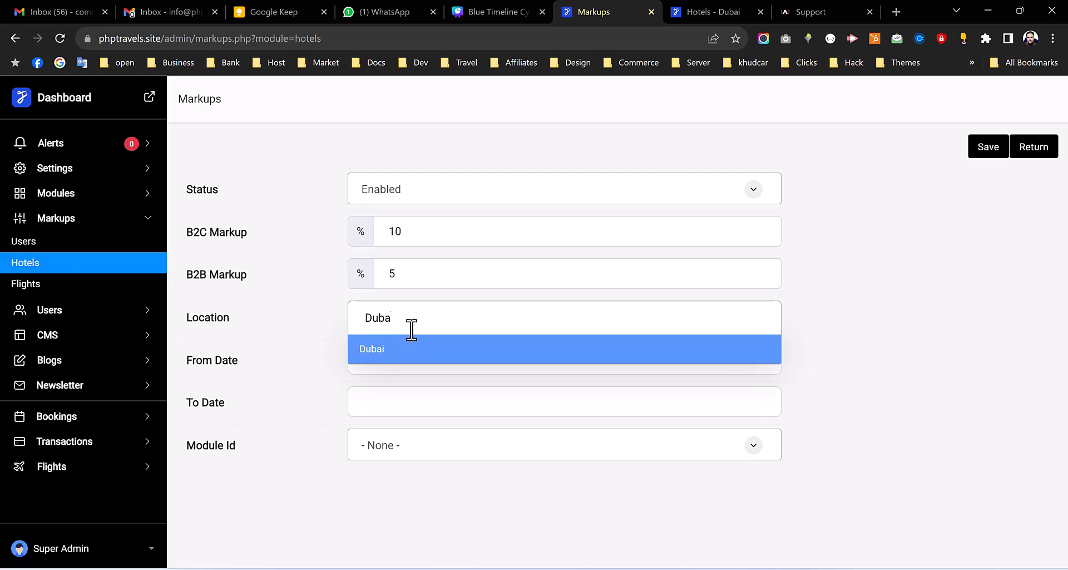
click(371, 348)
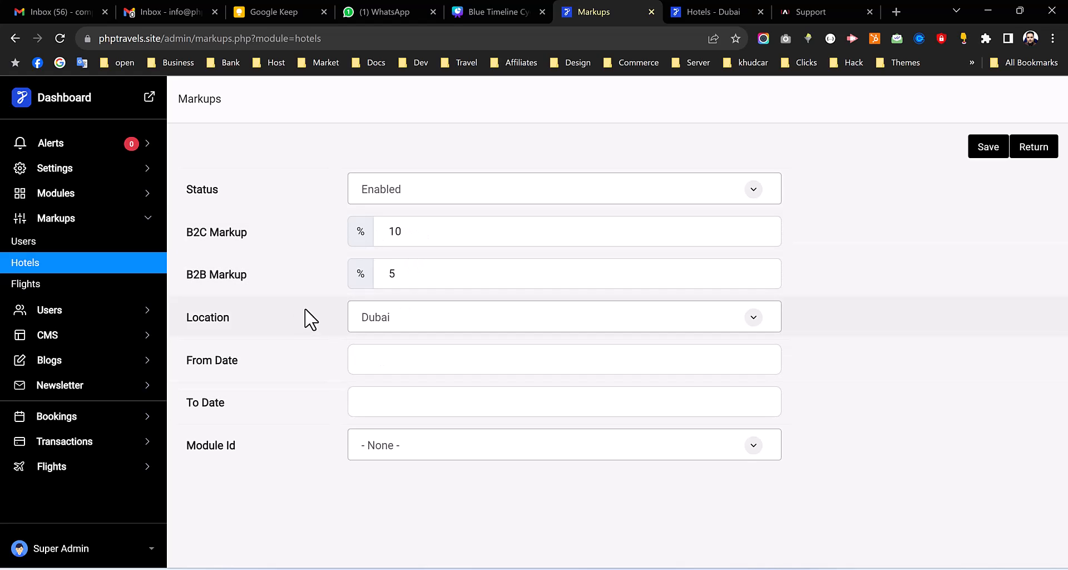
mouse_move(310, 356)
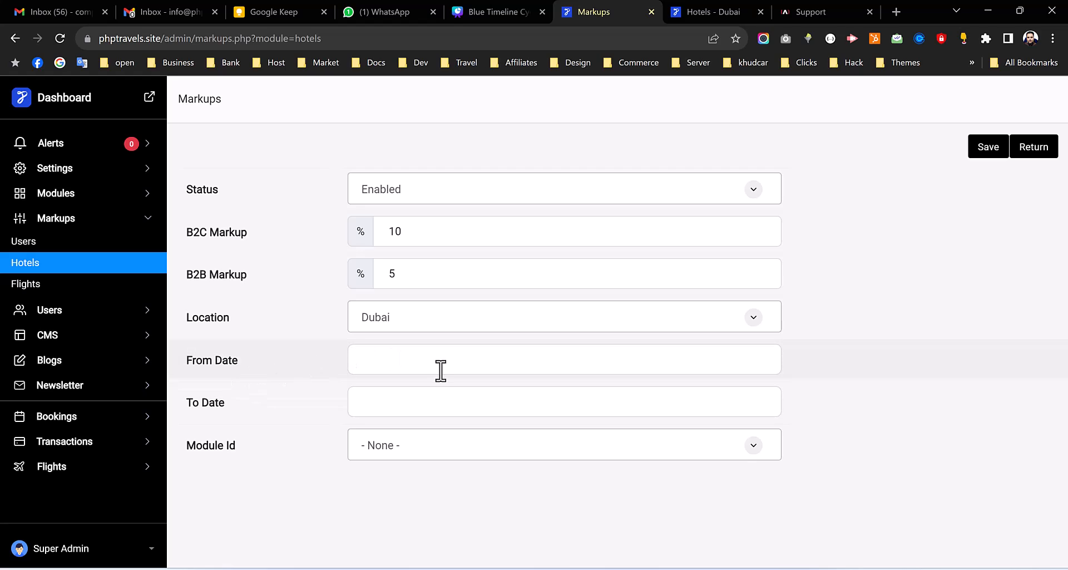
mouse_move(437, 412)
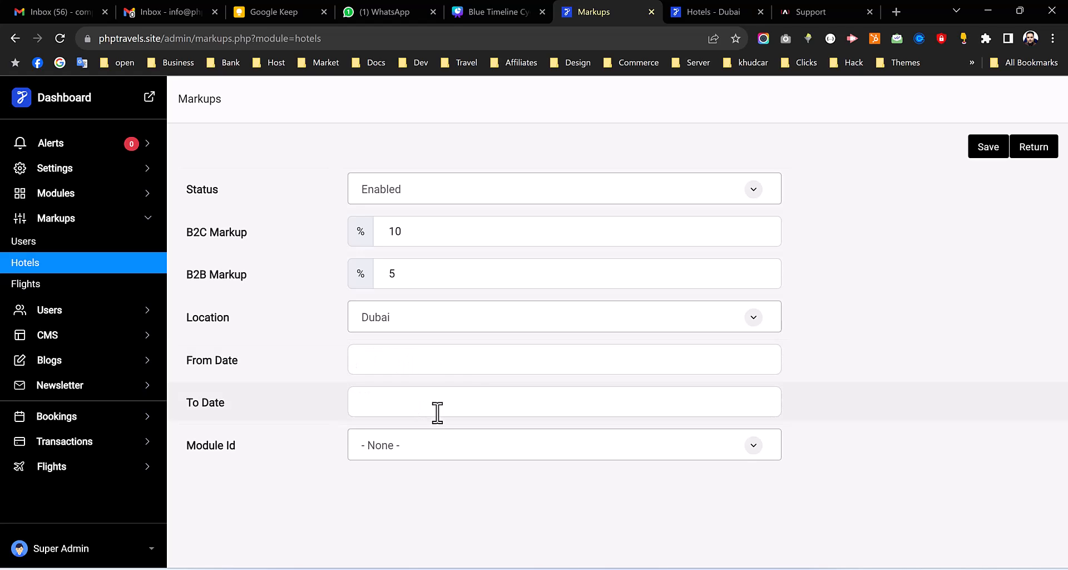
mouse_move(315, 385)
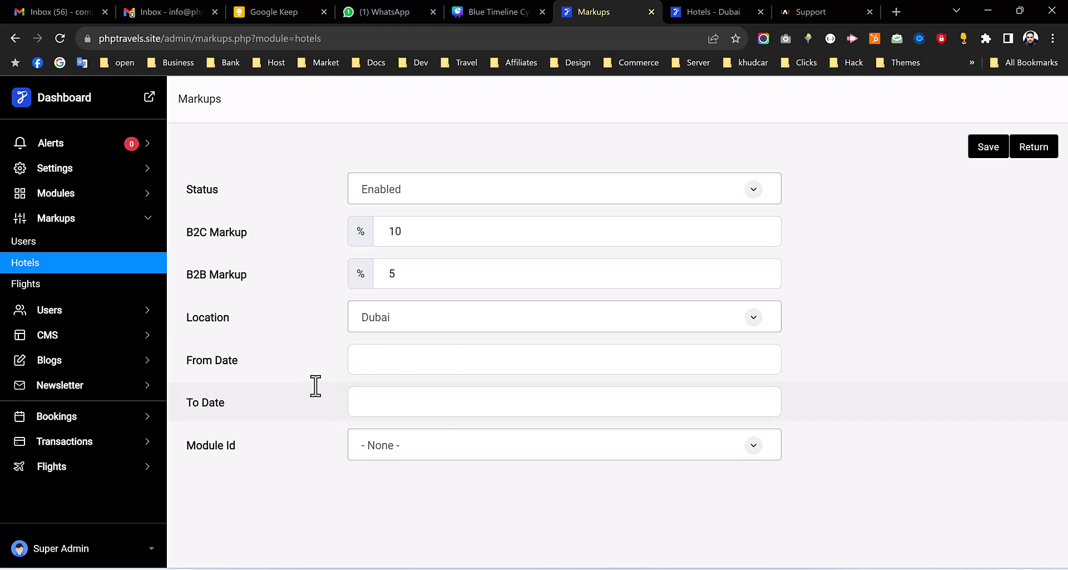
mouse_move(331, 397)
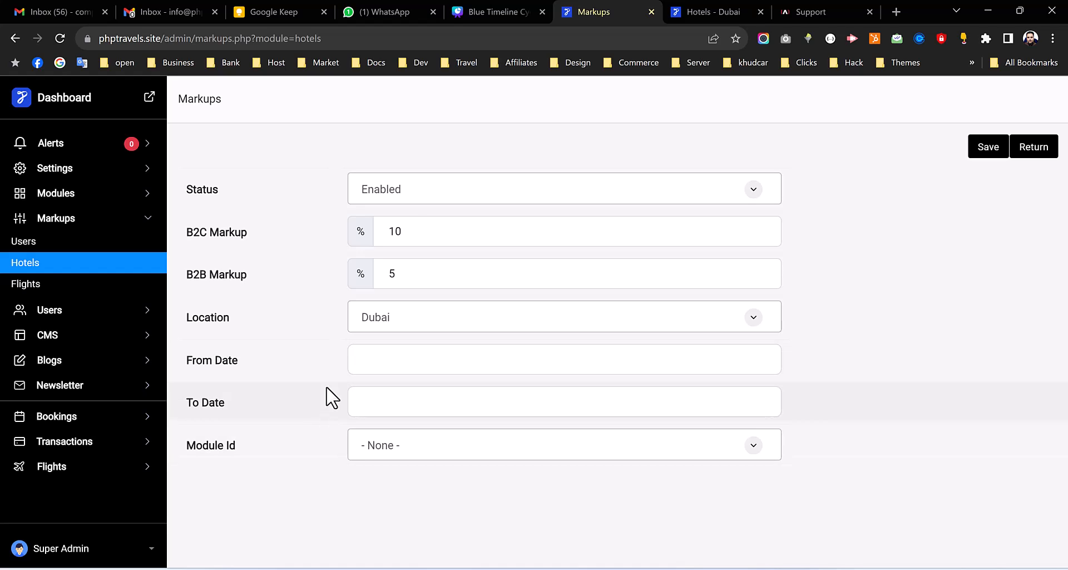
mouse_move(339, 487)
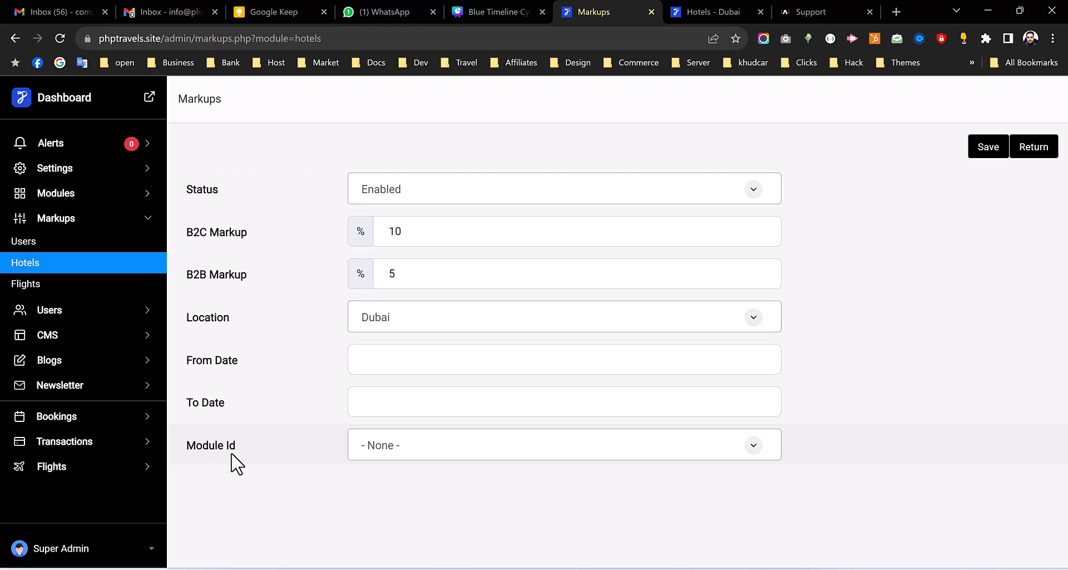
click(563, 444)
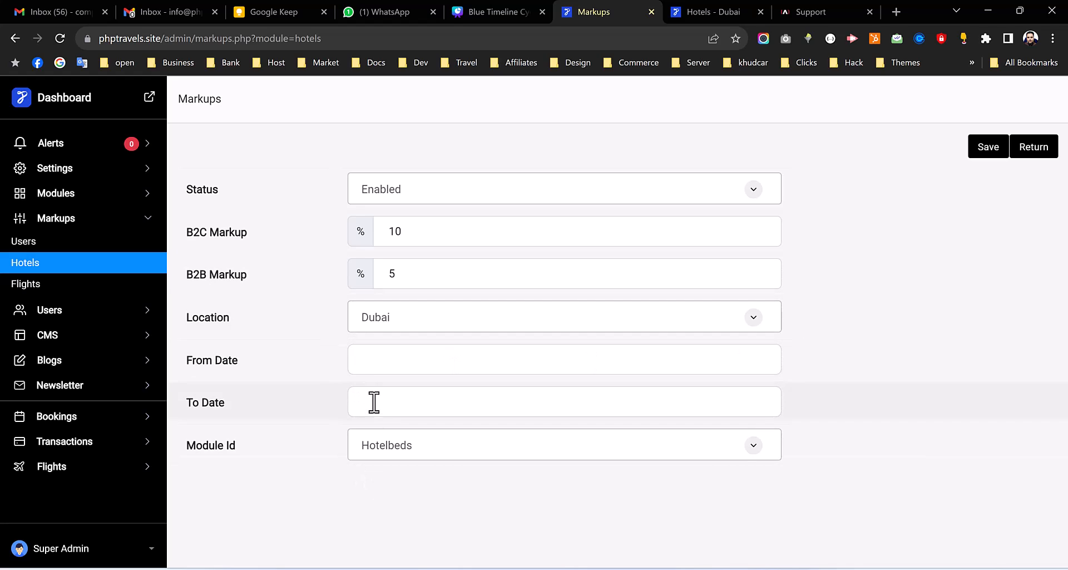
mouse_move(492, 430)
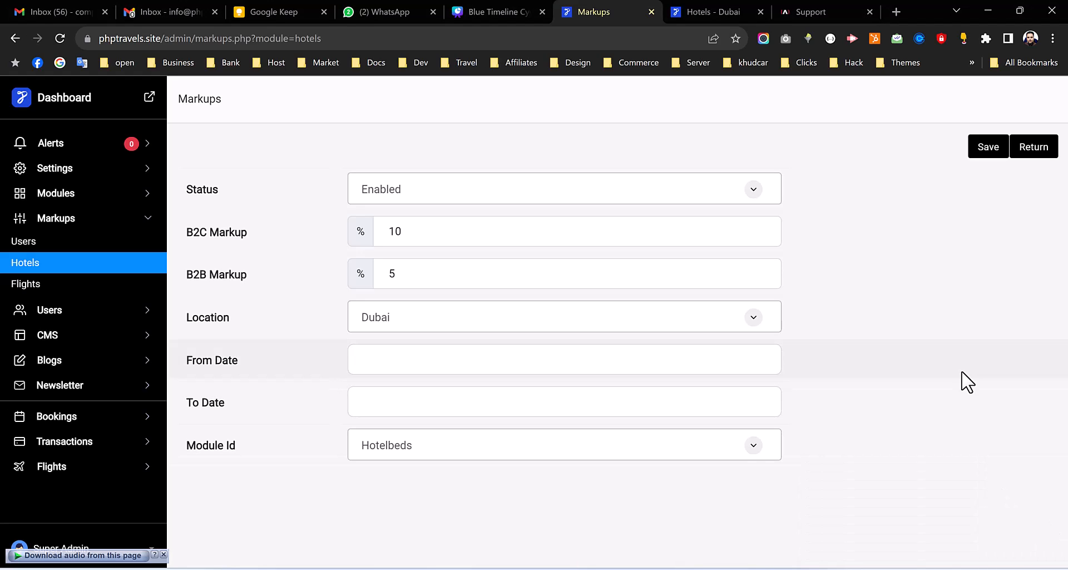
Save the Dubai Hotelbeds markup so it appears in the list, then return to the Support page
click(987, 147)
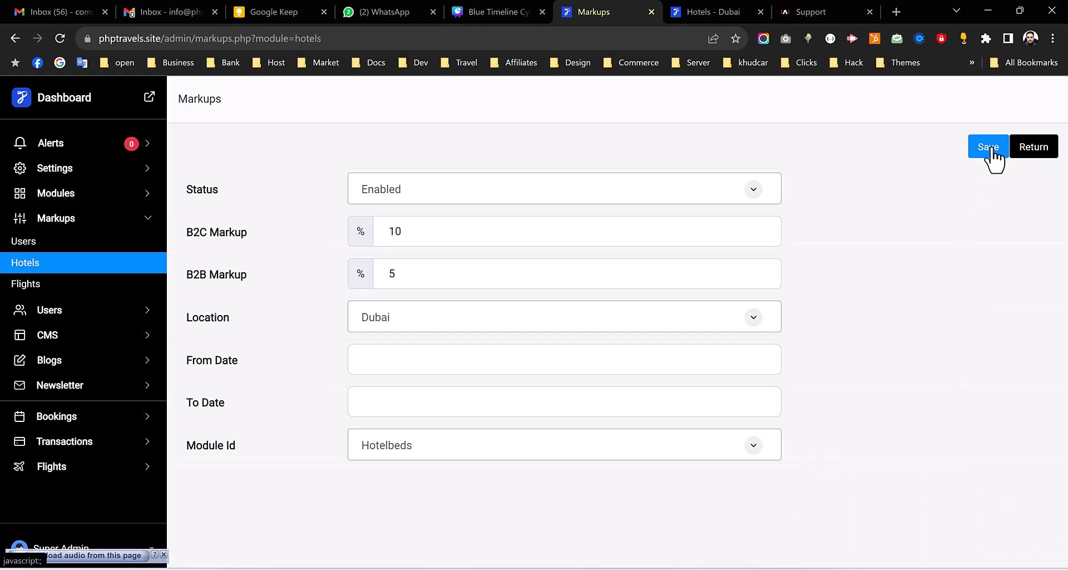
click(987, 147)
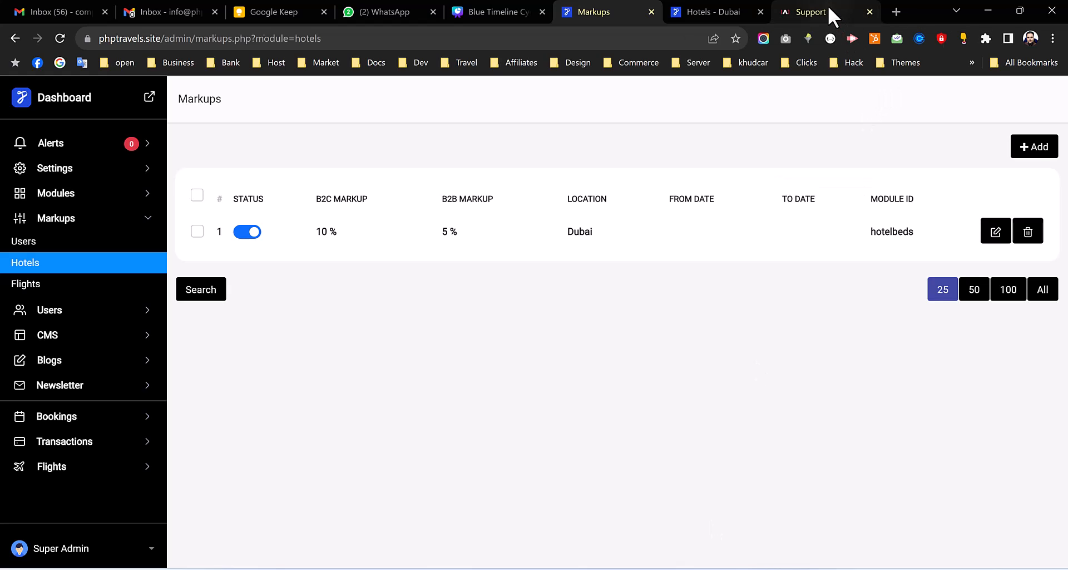
click(818, 12)
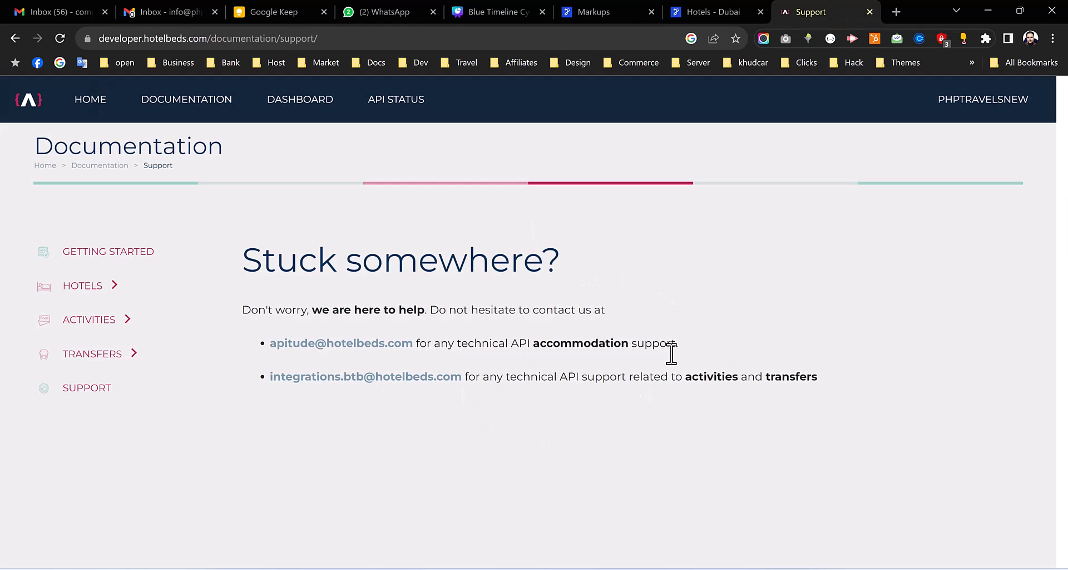